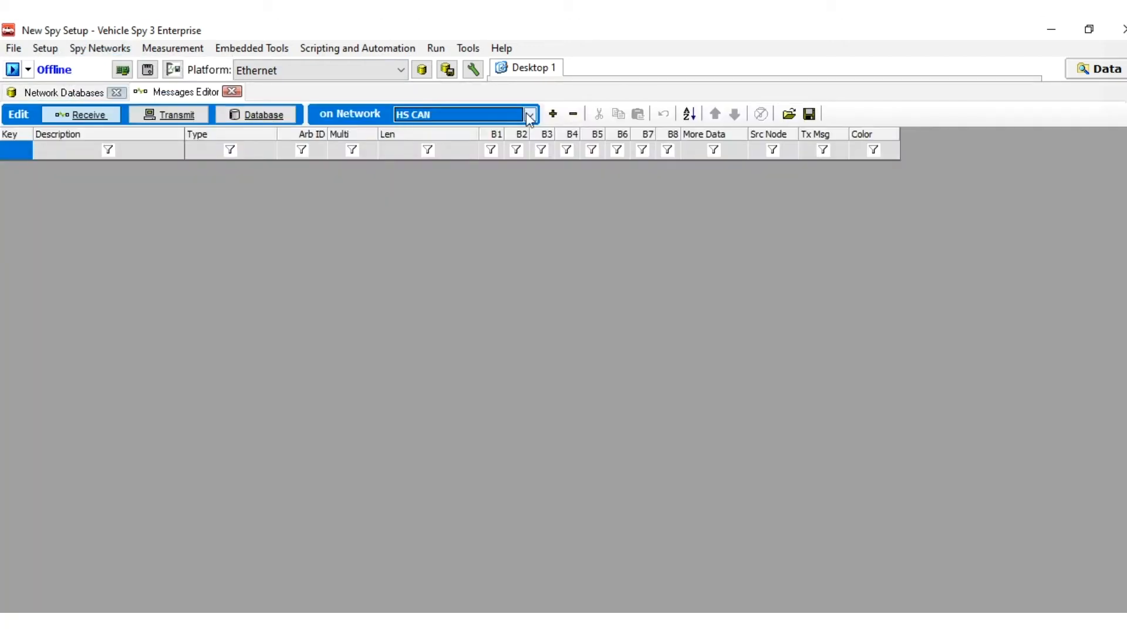
Step: Switch the Messages Editor's 'on Network' filter from HS CAN to Ethernet
{"action": "left_click", "coordinate": [529, 114]}
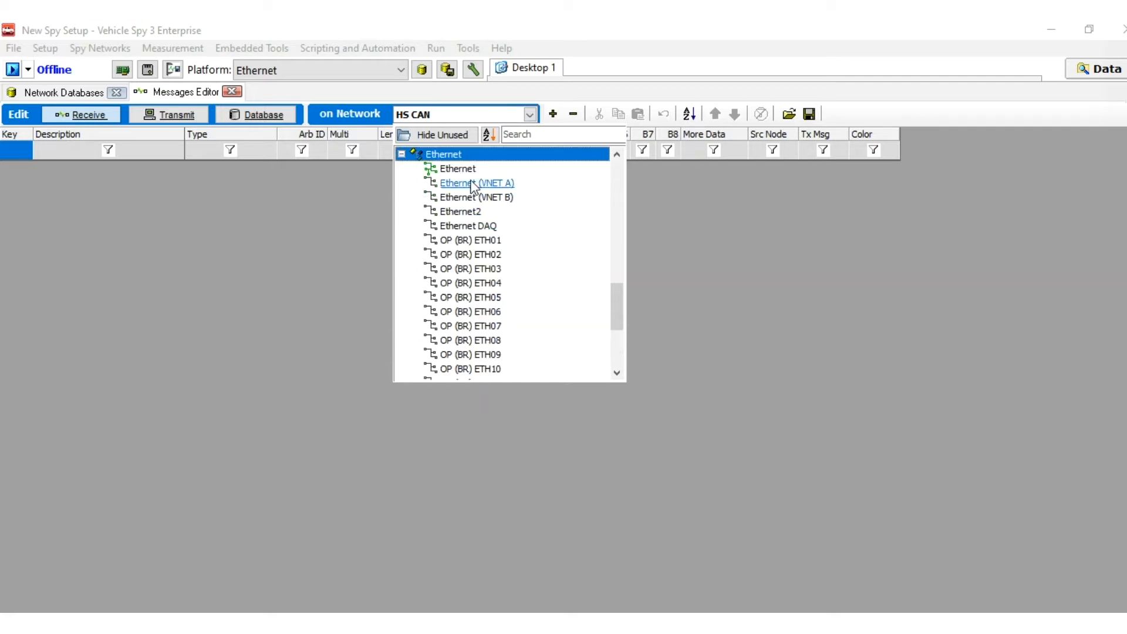
{"action": "left_click", "coordinate": [457, 169]}
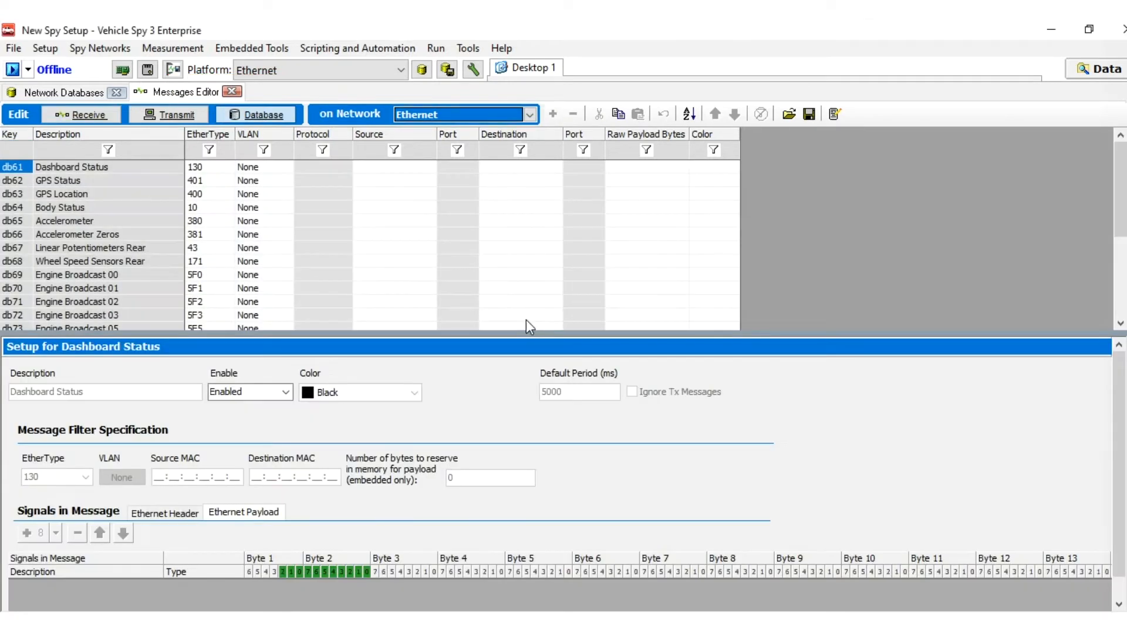
{"action": "mouse_move", "coordinate": [144, 212]}
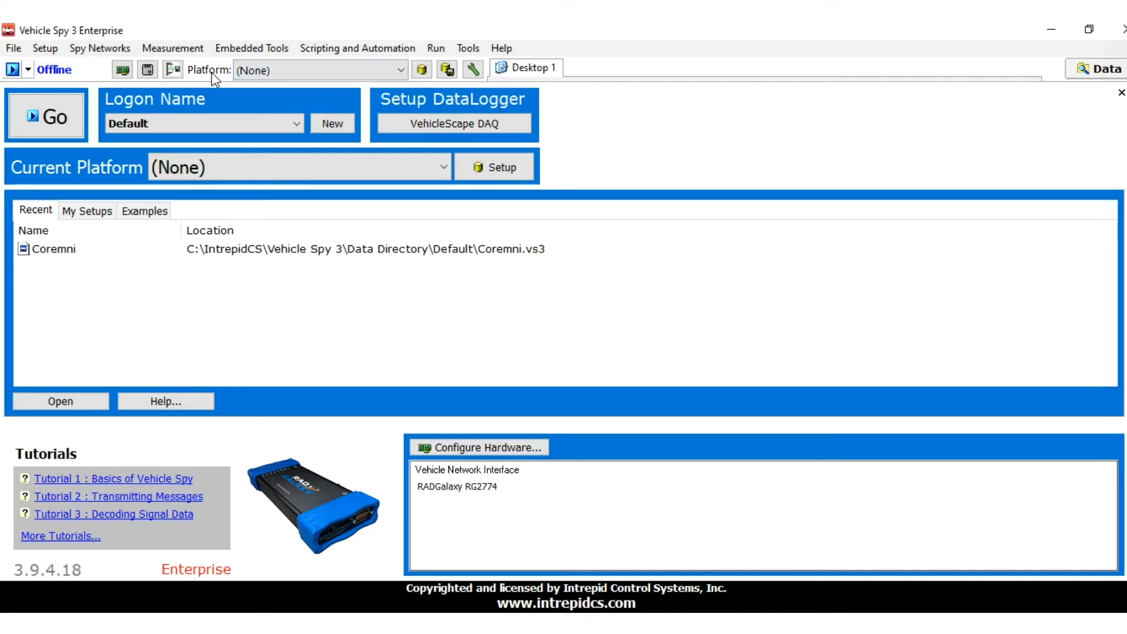
{"action": "mouse_move", "coordinate": [400, 70]}
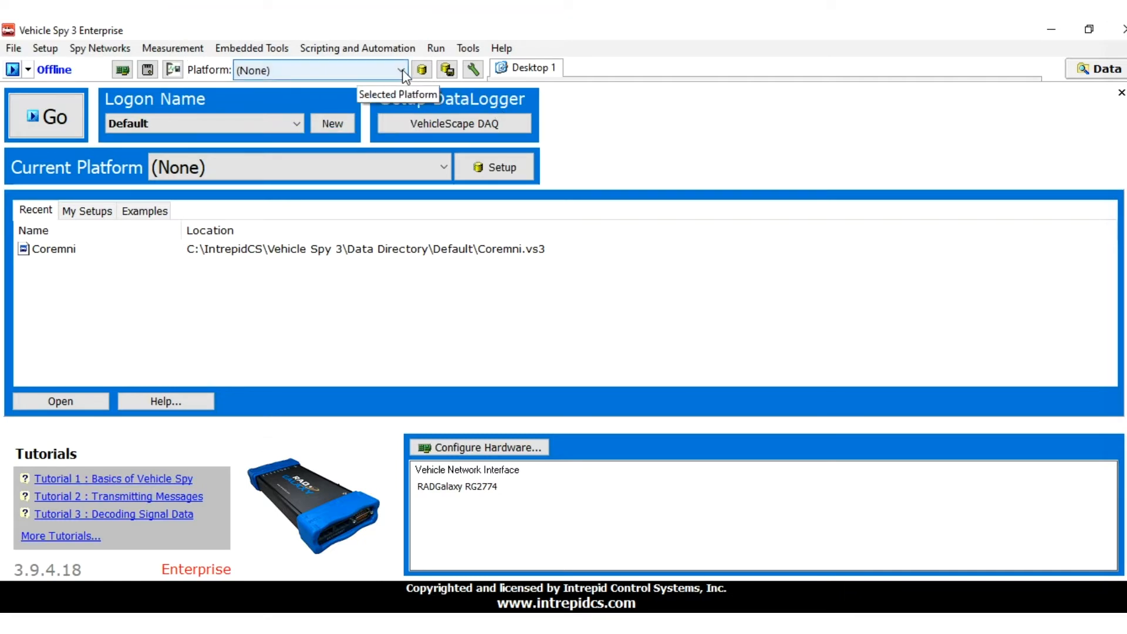
Step: Check the Platform list and close it with (None) still selected
{"action": "left_click", "coordinate": [401, 70]}
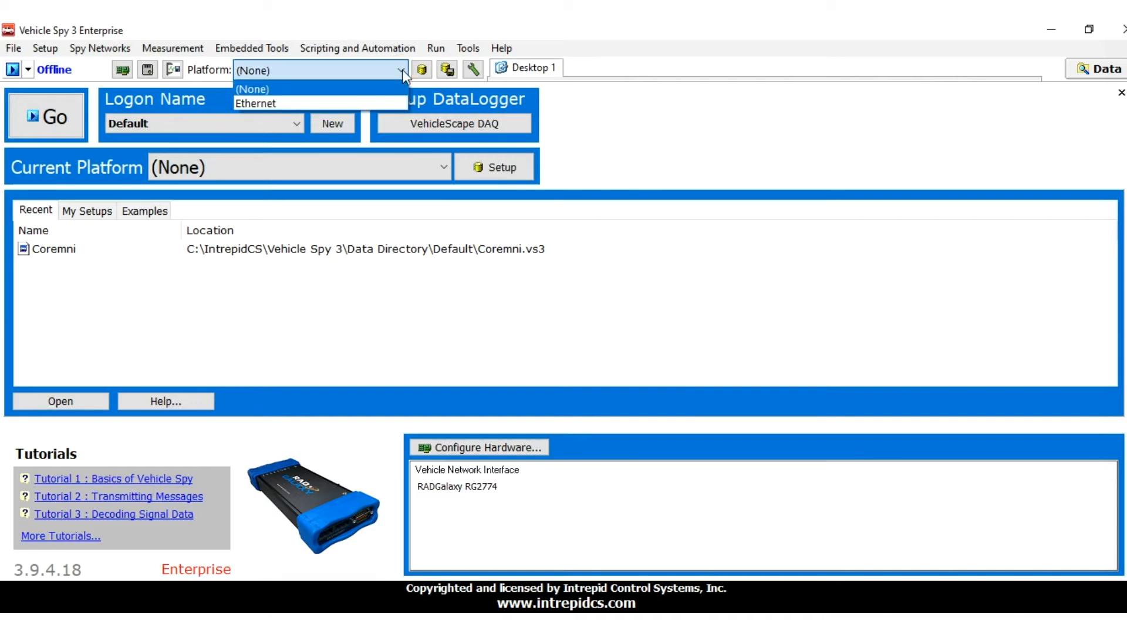
{"action": "mouse_move", "coordinate": [388, 89]}
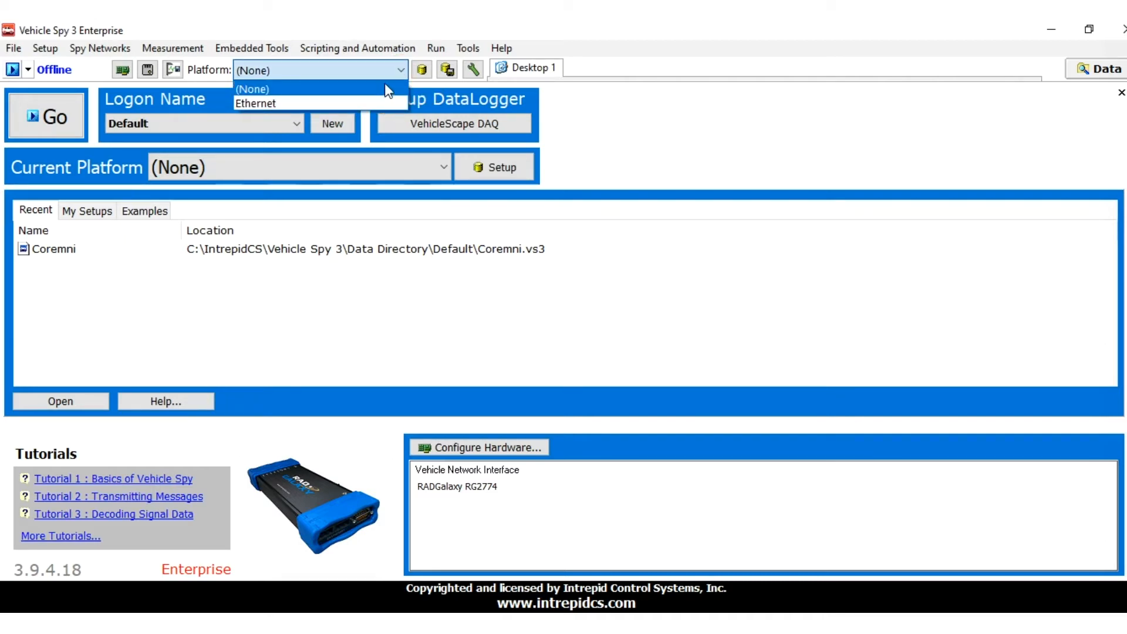
{"action": "left_click", "coordinate": [252, 88]}
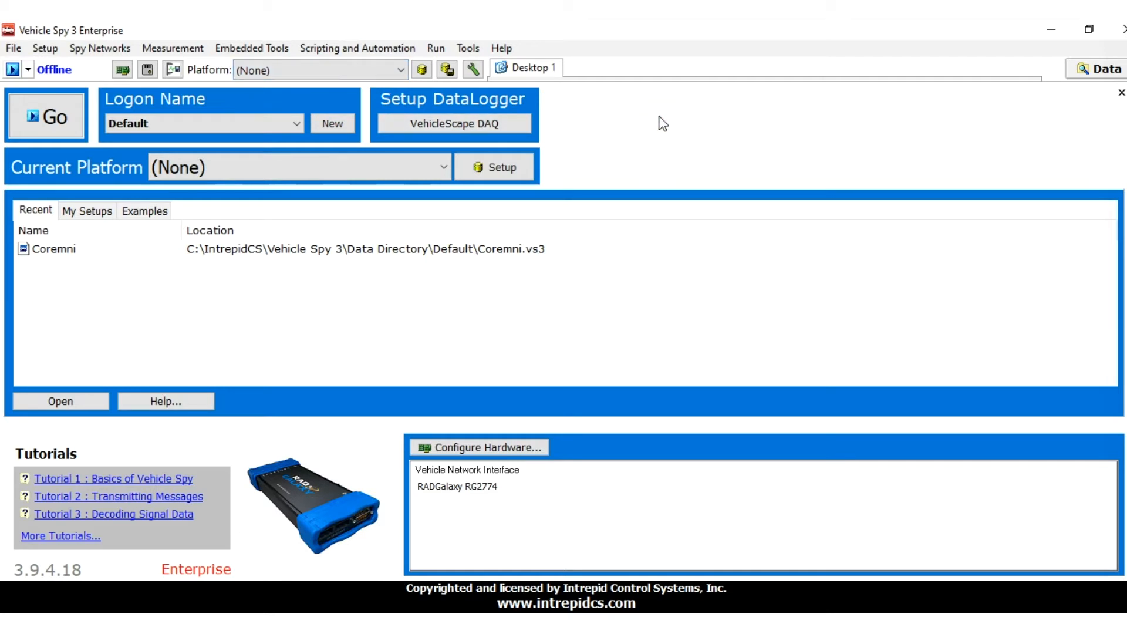
{"action": "mouse_move", "coordinate": [503, 114]}
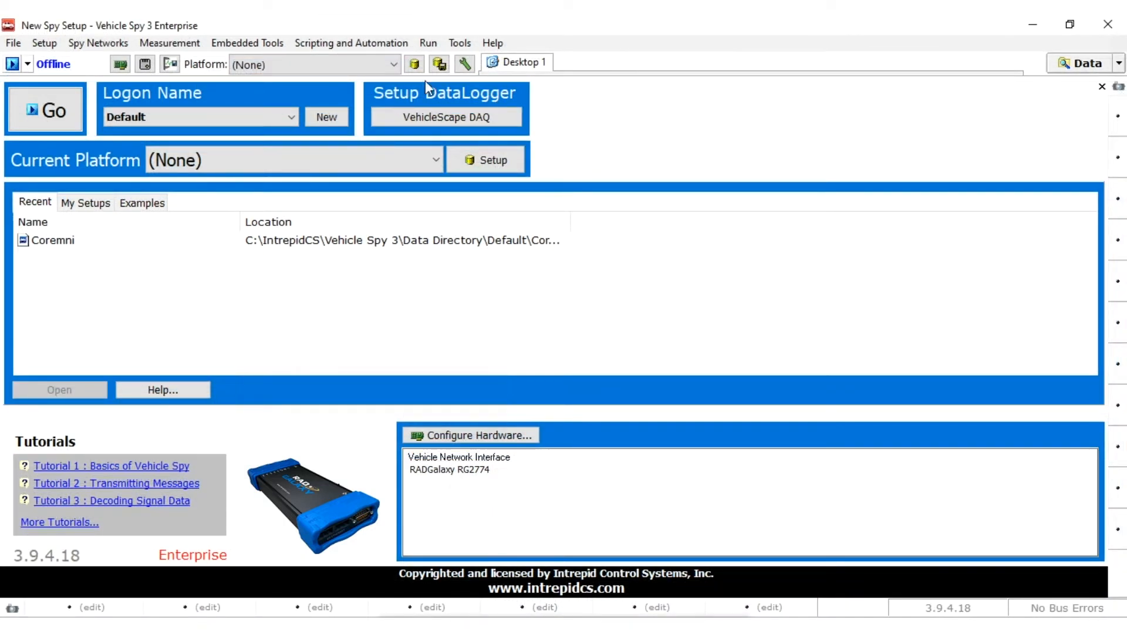
{"action": "mouse_move", "coordinate": [414, 64]}
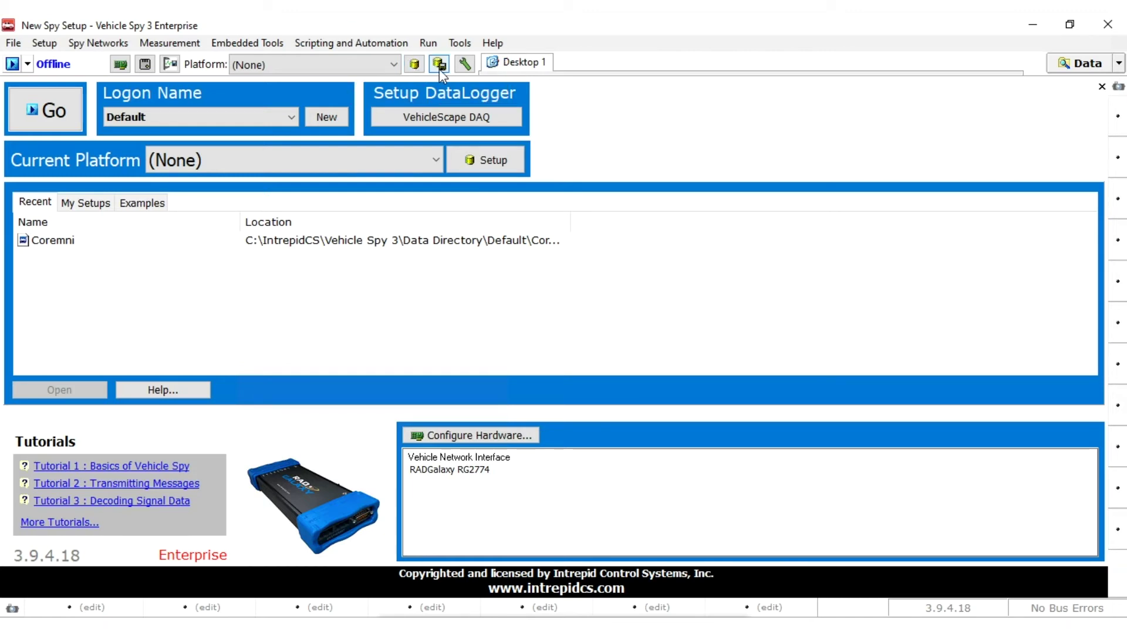
{"action": "mouse_move", "coordinate": [439, 65]}
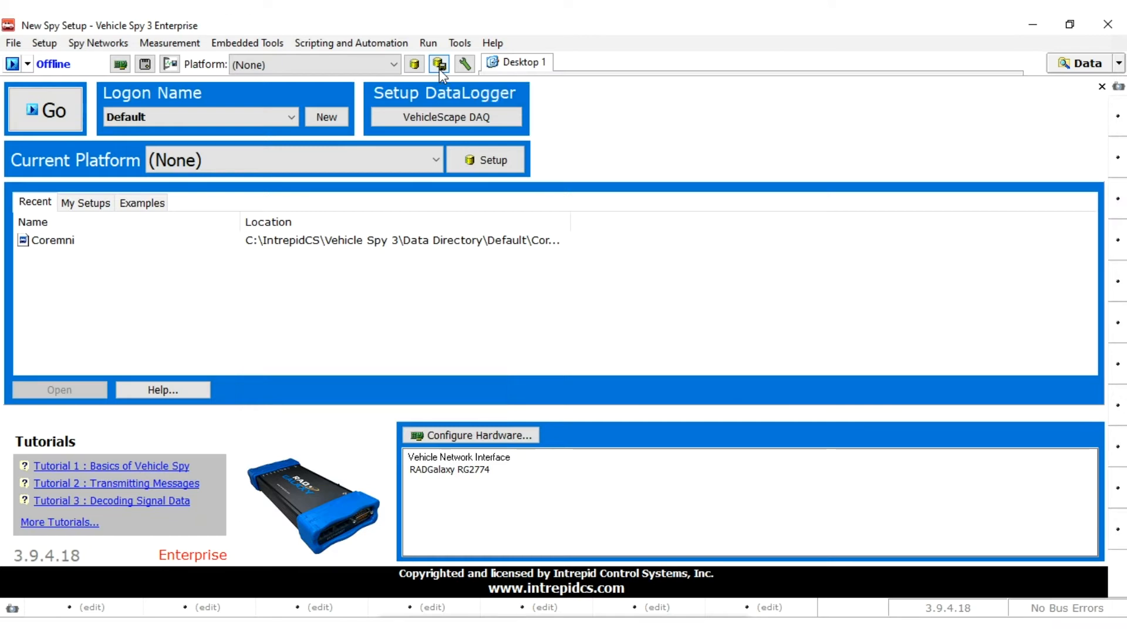
Step: Add a new platform named Ethernet through Setup Platforms
{"action": "left_click", "coordinate": [44, 43]}
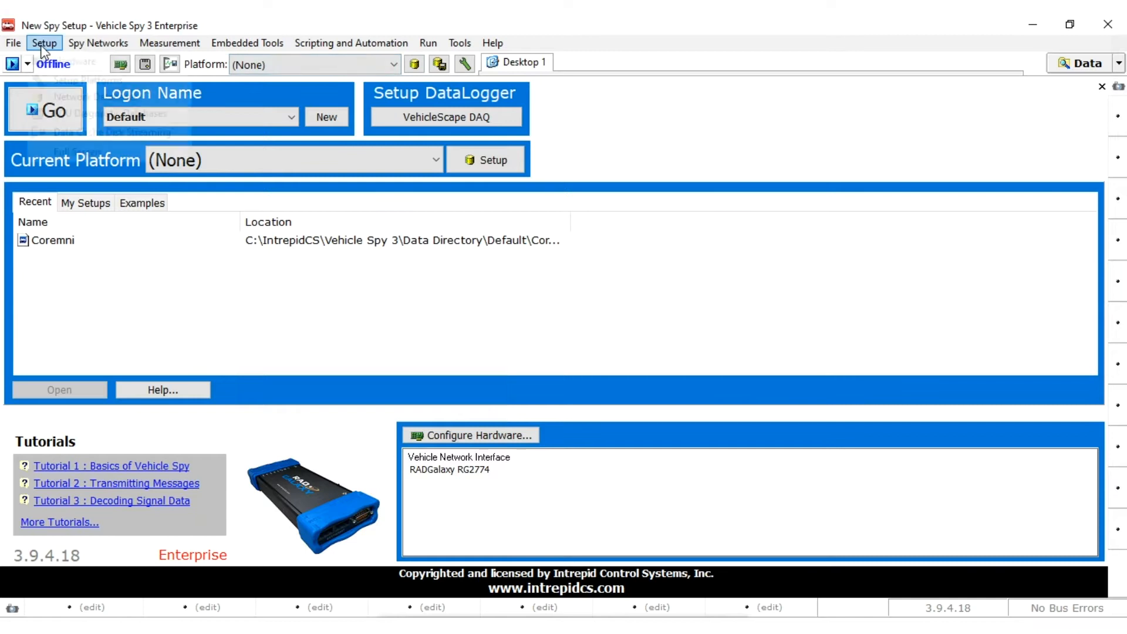
{"action": "left_click", "coordinate": [46, 45]}
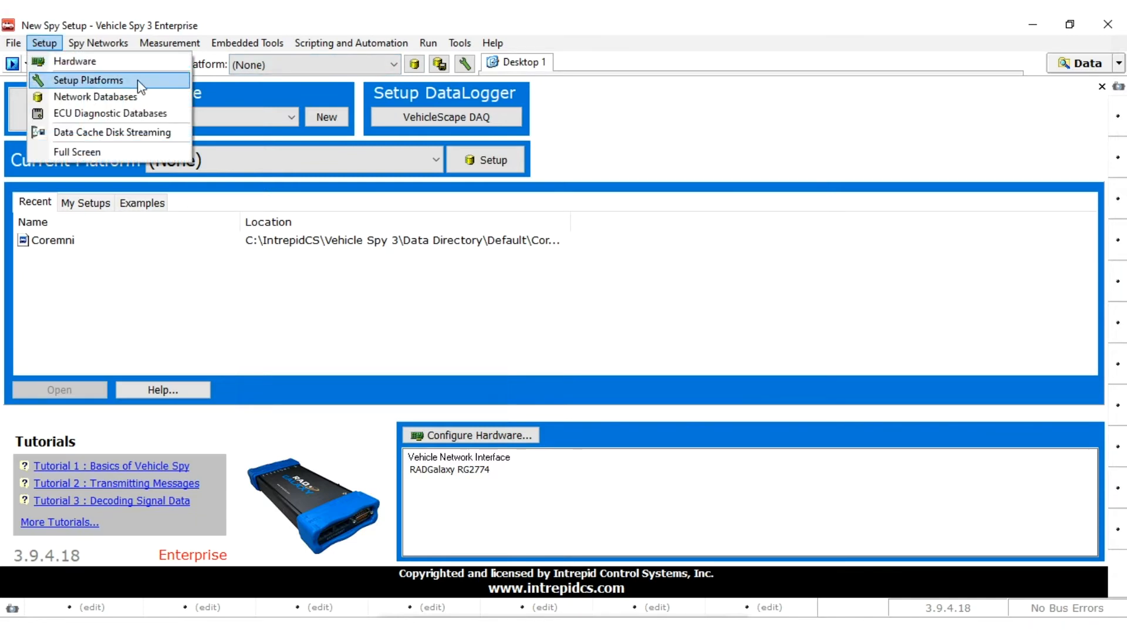
{"action": "left_click", "coordinate": [89, 81]}
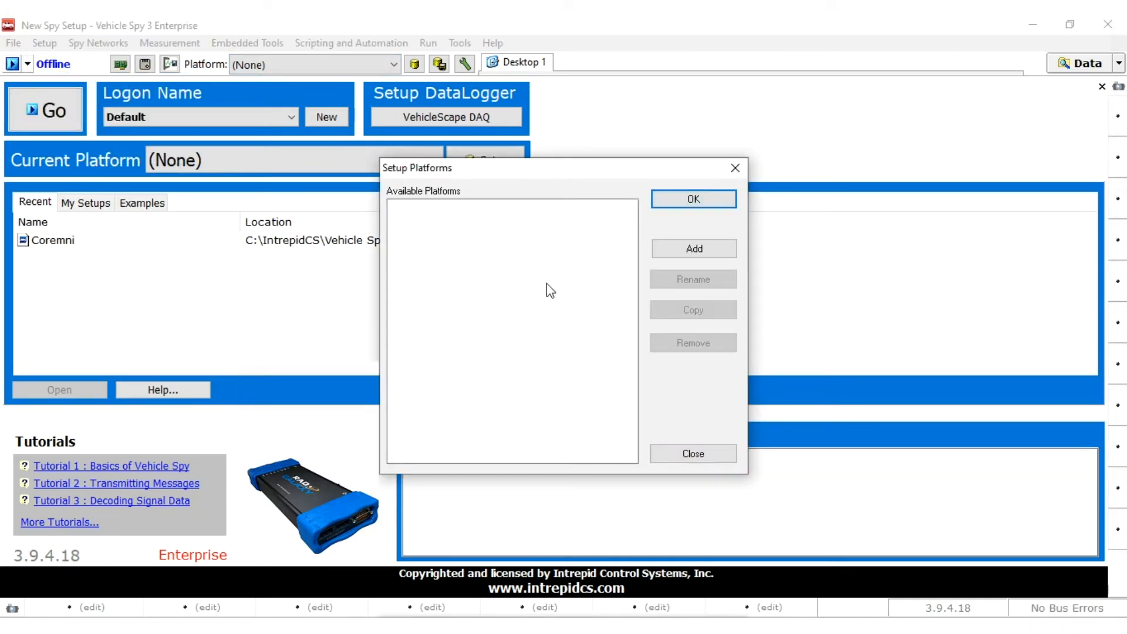
{"action": "mouse_move", "coordinate": [625, 238]}
{"action": "type", "text": "Ethe"}
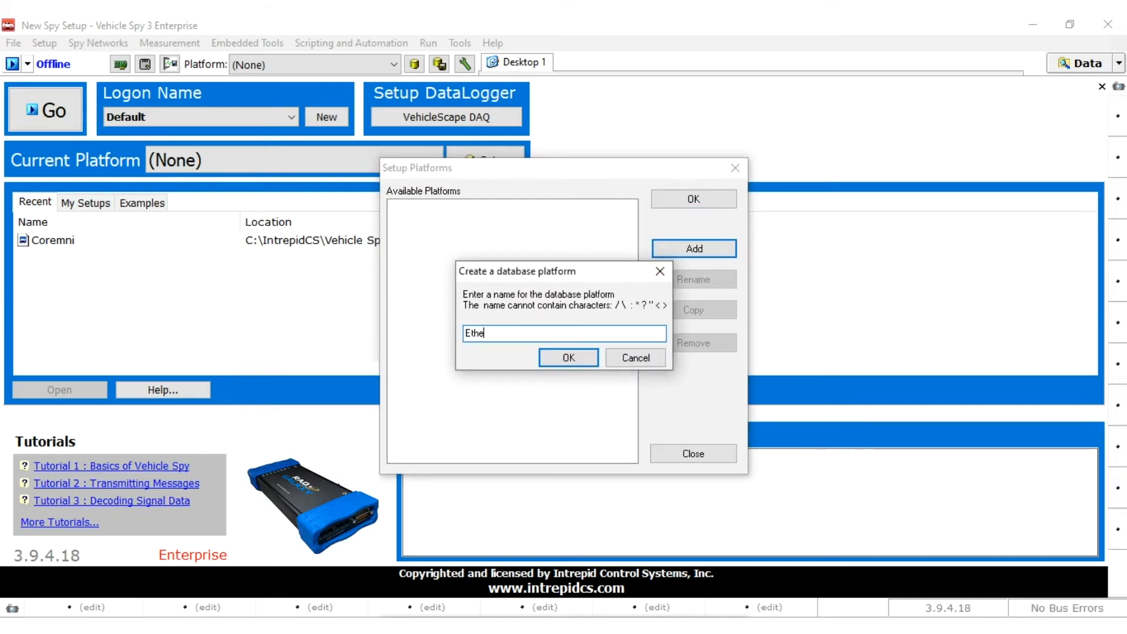
{"action": "left_click", "coordinate": [568, 358]}
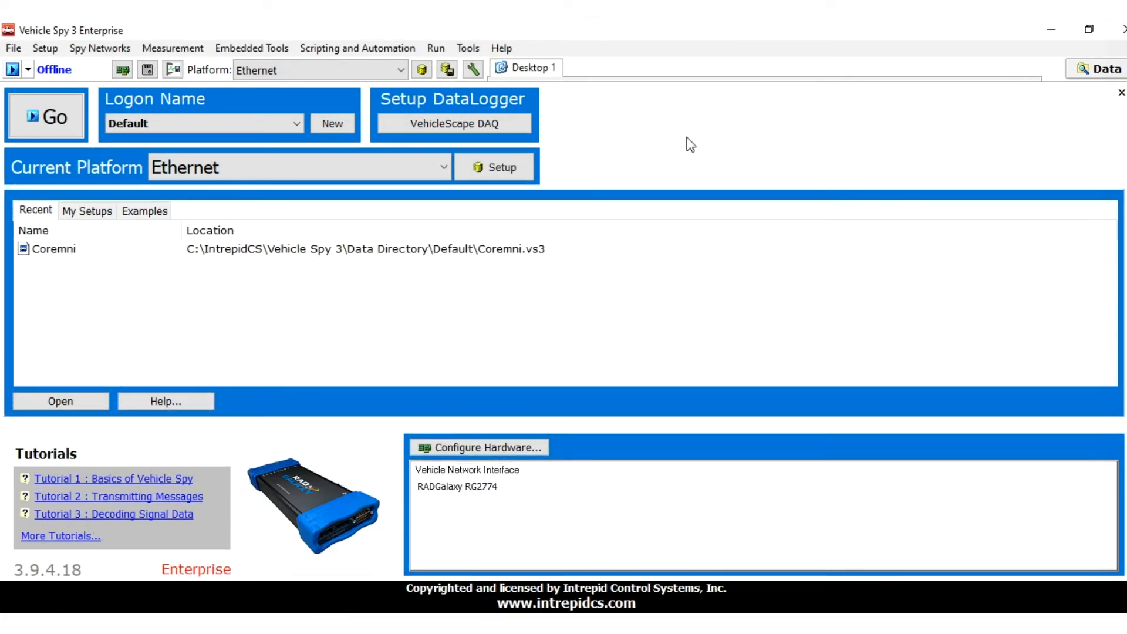
Step: Select Ethernet as platform and current platform, then select FSAE.arxml in the FSAE folder
{"action": "left_click", "coordinate": [400, 70]}
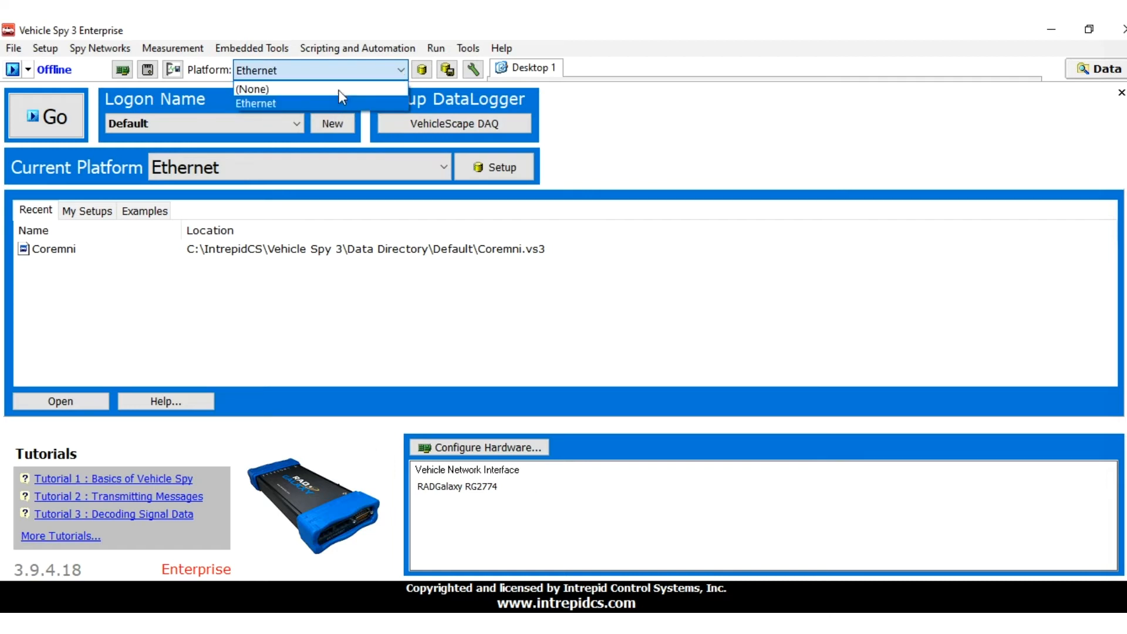
{"action": "left_click", "coordinate": [256, 104]}
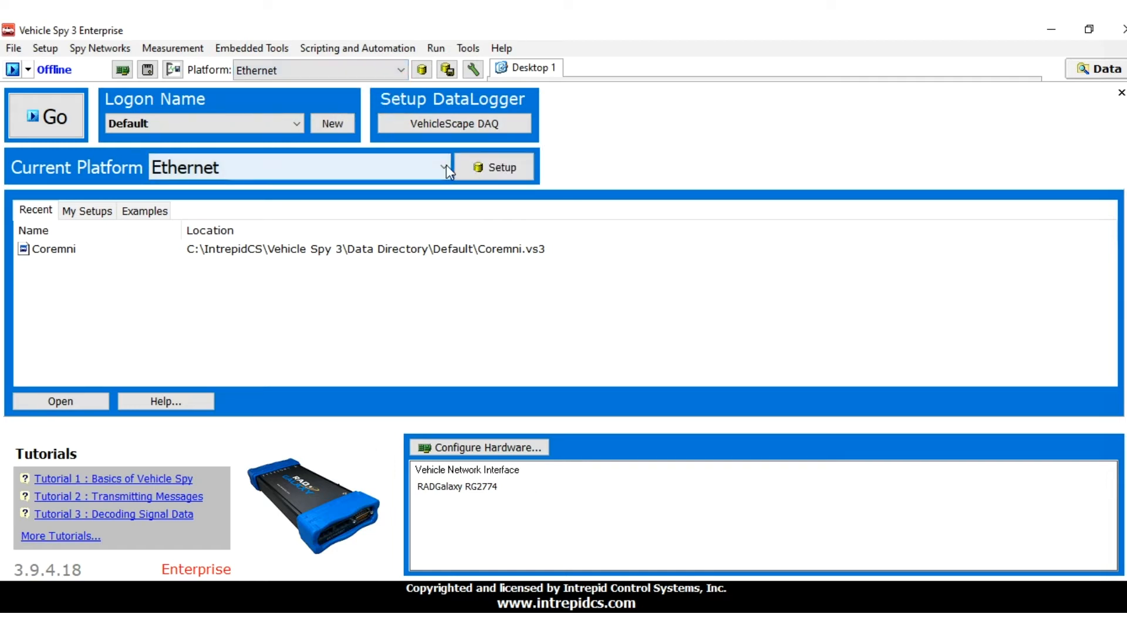
{"action": "left_click", "coordinate": [444, 166]}
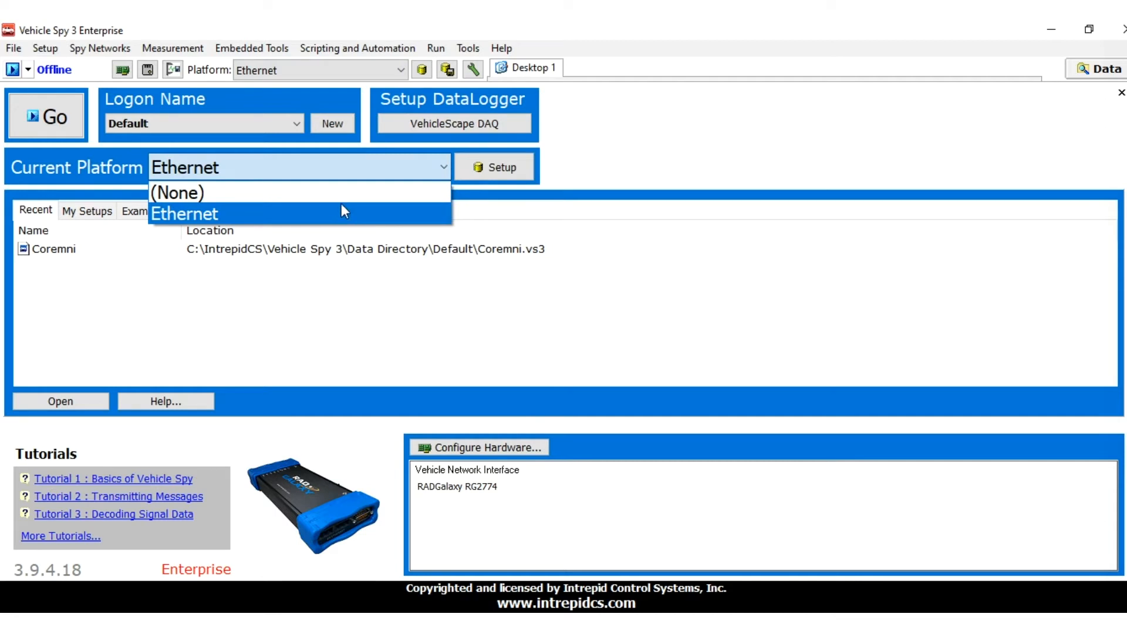
{"action": "left_click", "coordinate": [185, 213]}
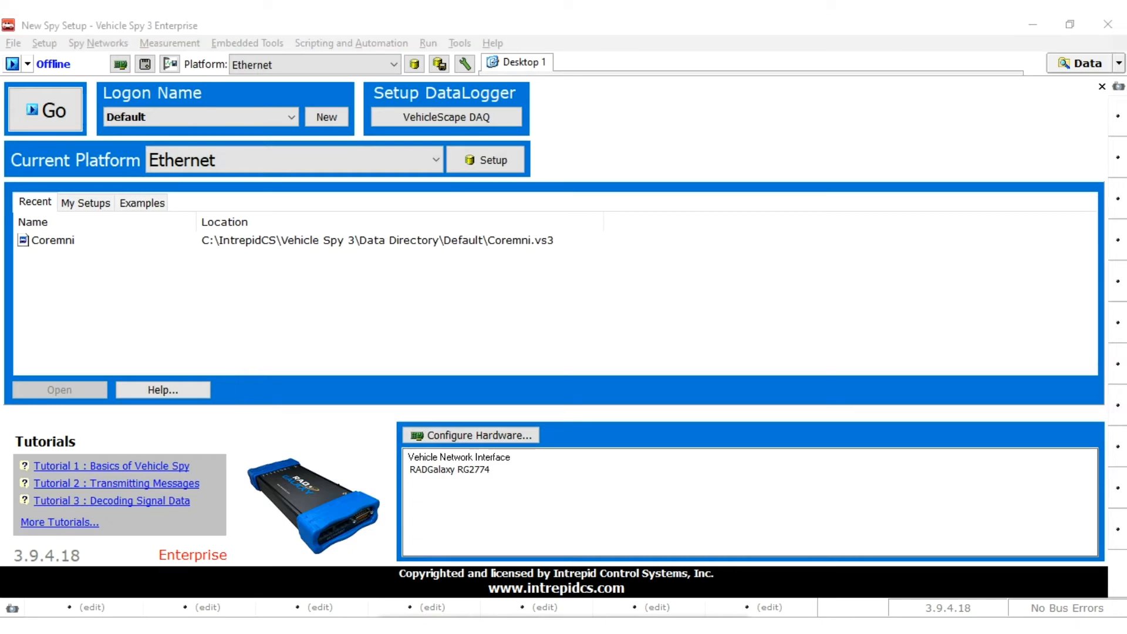
{"action": "mouse_move", "coordinate": [699, 296]}
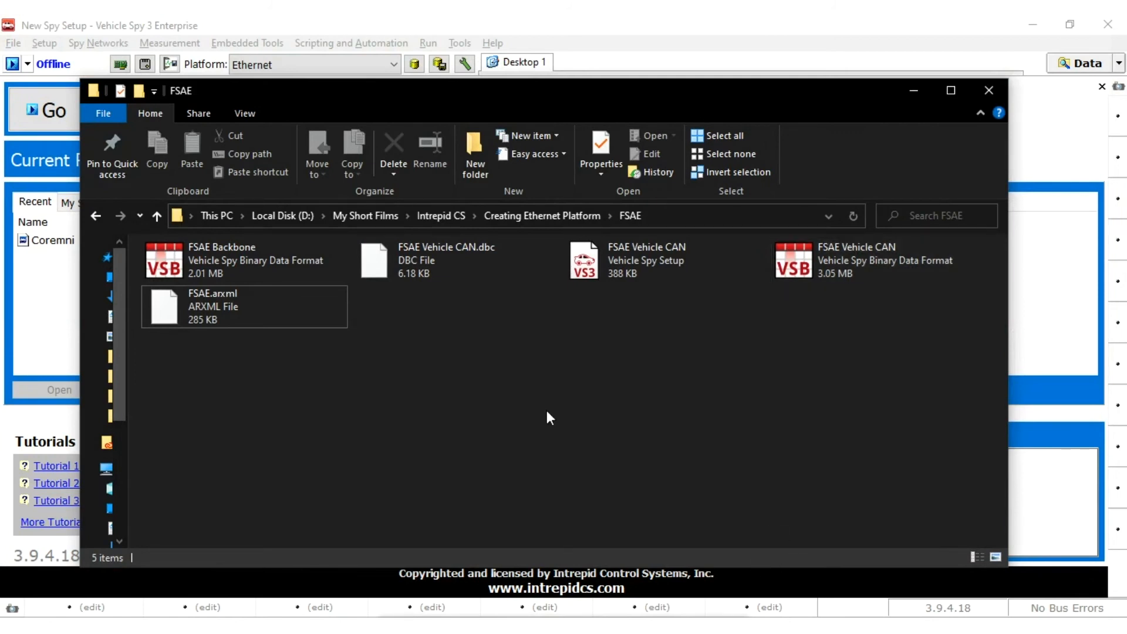
{"action": "left_click", "coordinate": [212, 306]}
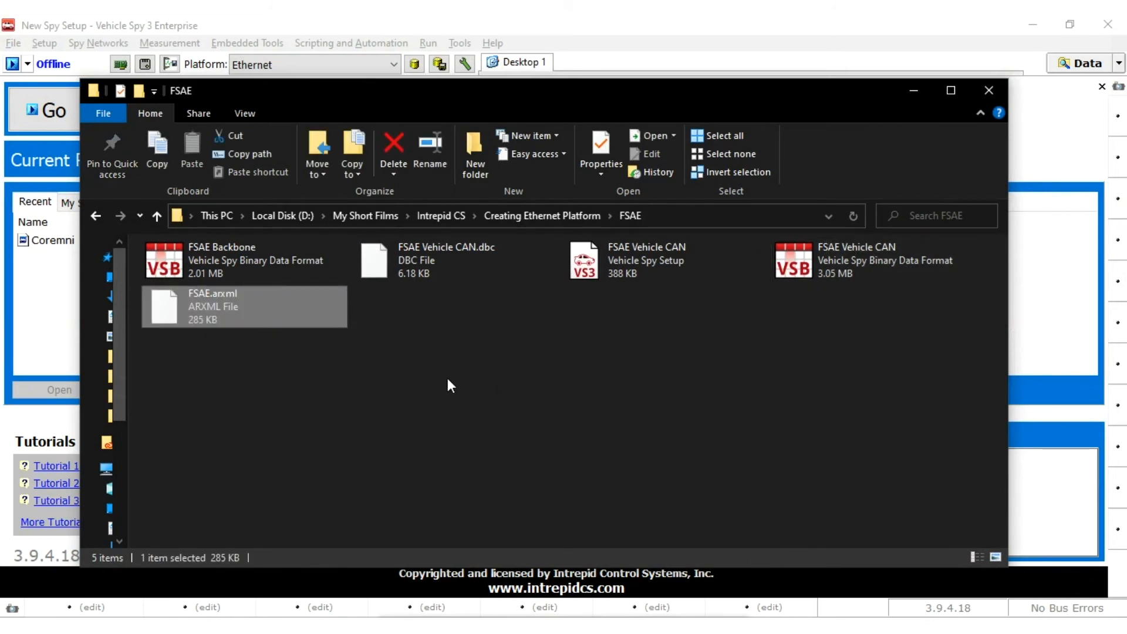
{"action": "mouse_move", "coordinate": [500, 366]}
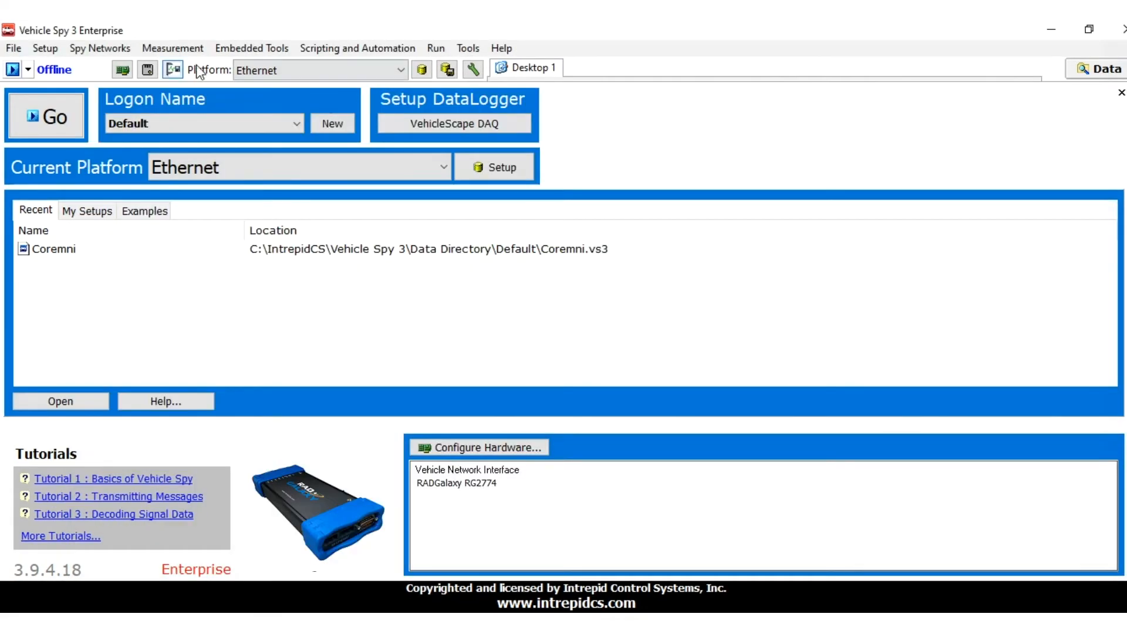
Step: Open Ethernet's network database setup and show the ARXML/UEF/VSDB Support page
{"action": "left_click", "coordinate": [45, 47]}
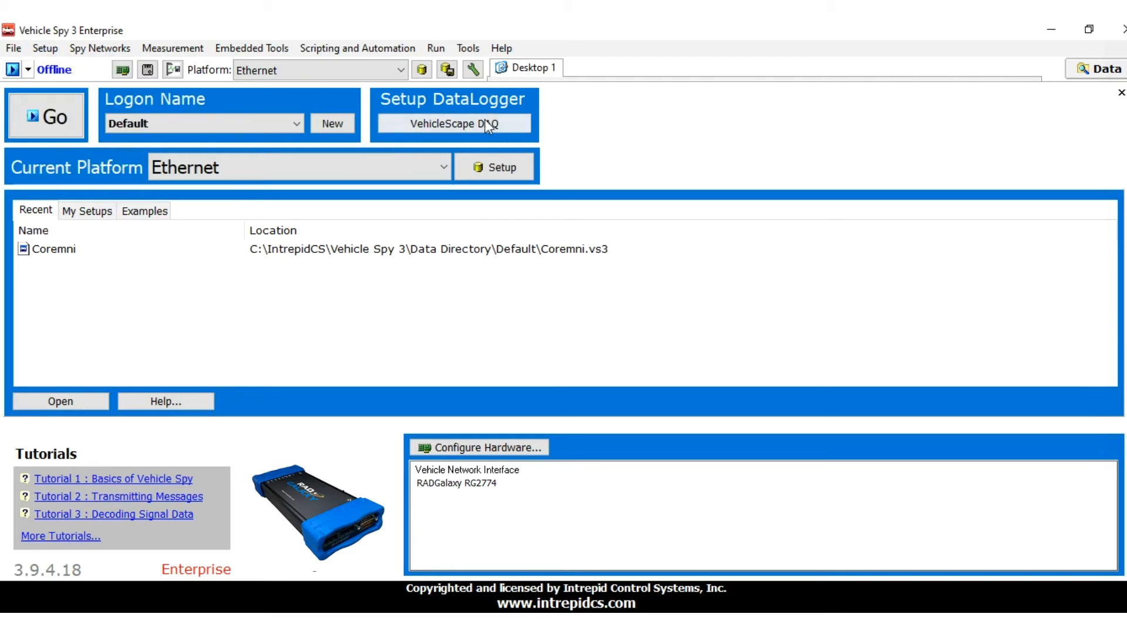
{"action": "mouse_move", "coordinate": [422, 70]}
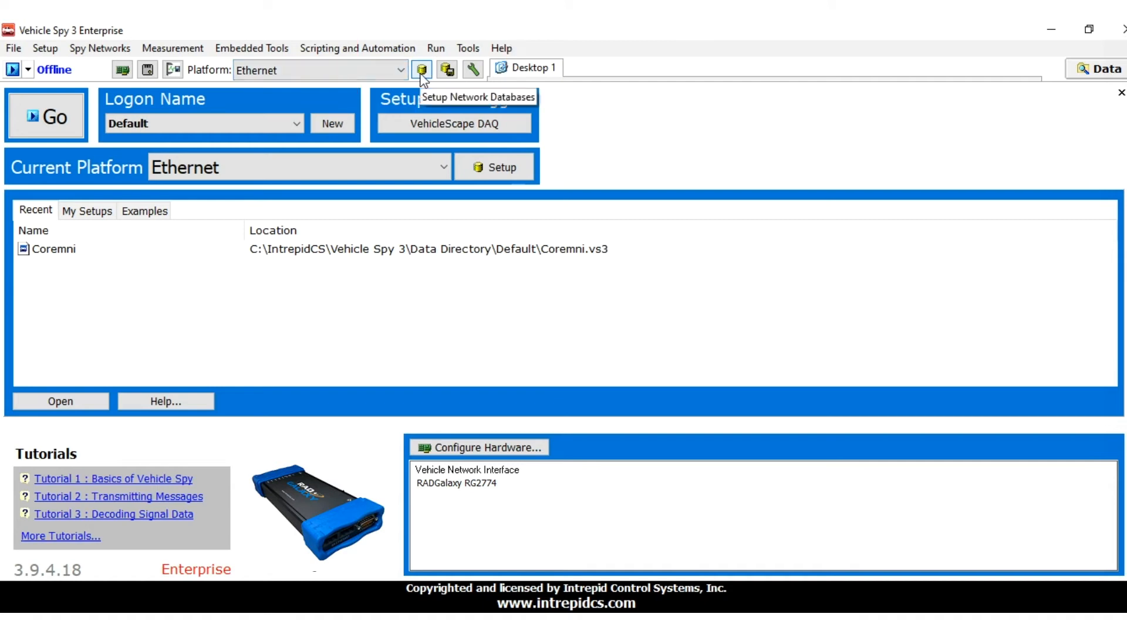
{"action": "left_click", "coordinate": [421, 70]}
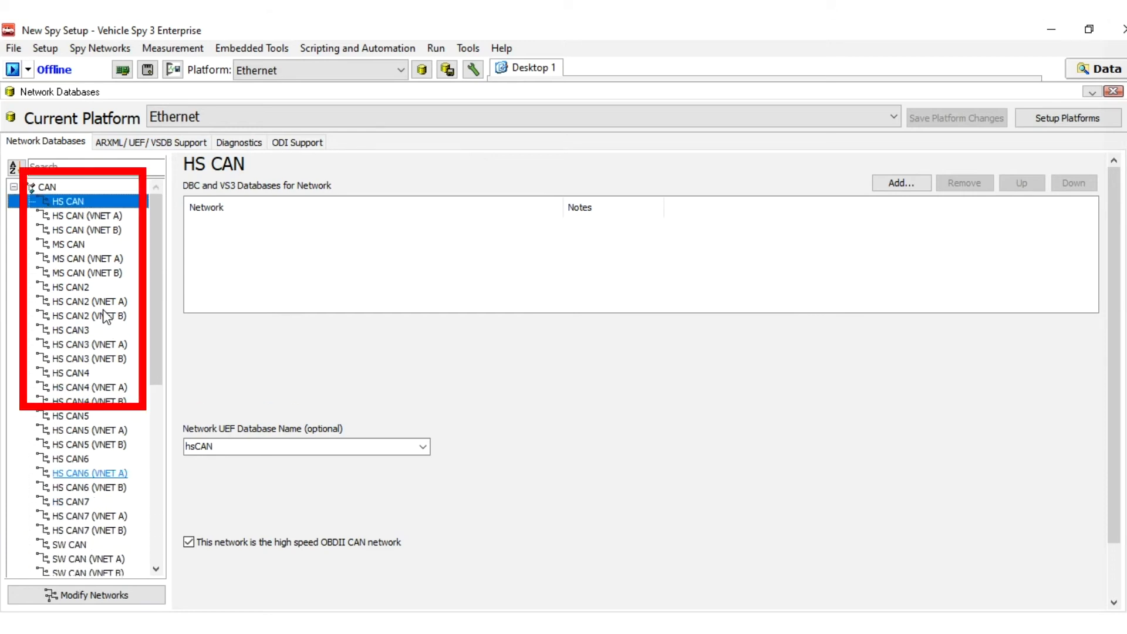
{"action": "scroll", "scroll_direction": "down", "scroll_amount": 3}
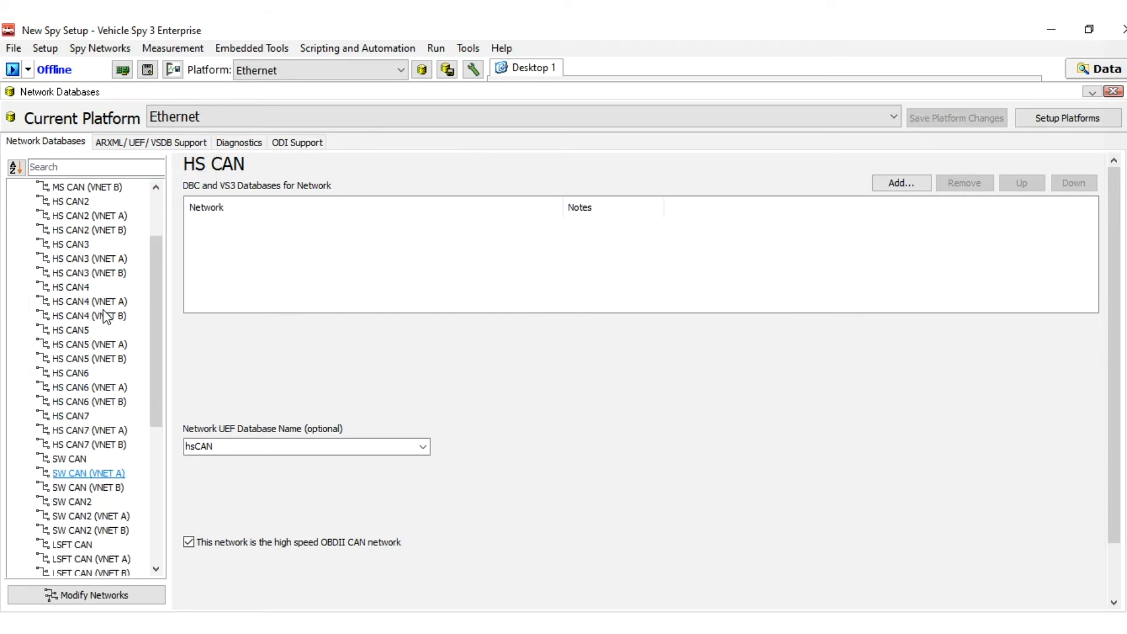
{"action": "scroll", "scroll_direction": "down", "scroll_amount": 3}
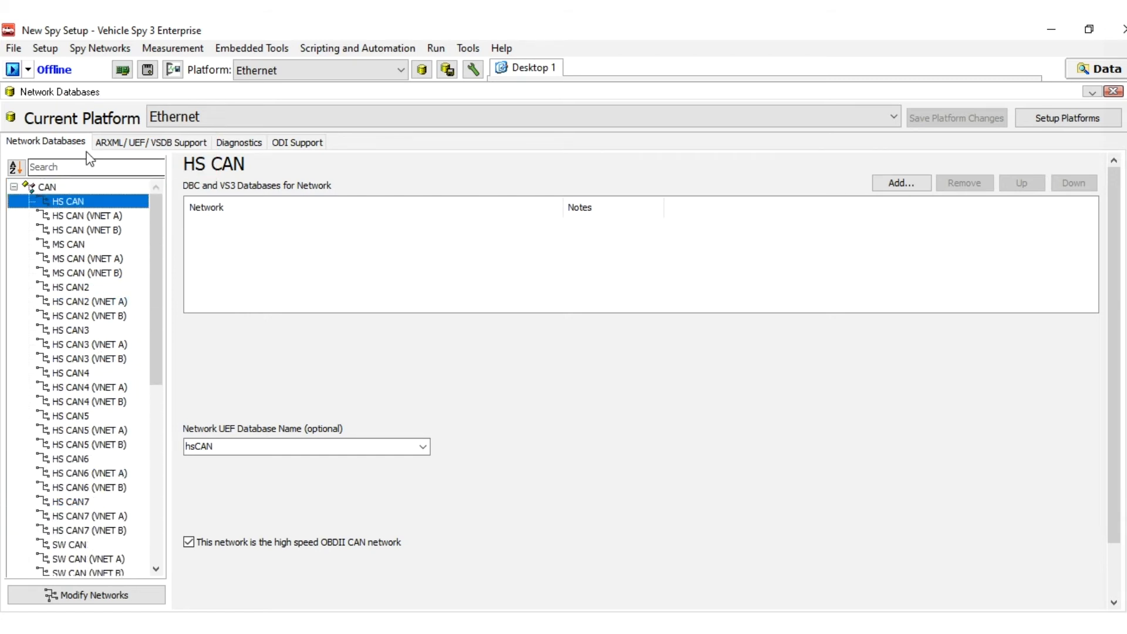
{"action": "left_click", "coordinate": [151, 142]}
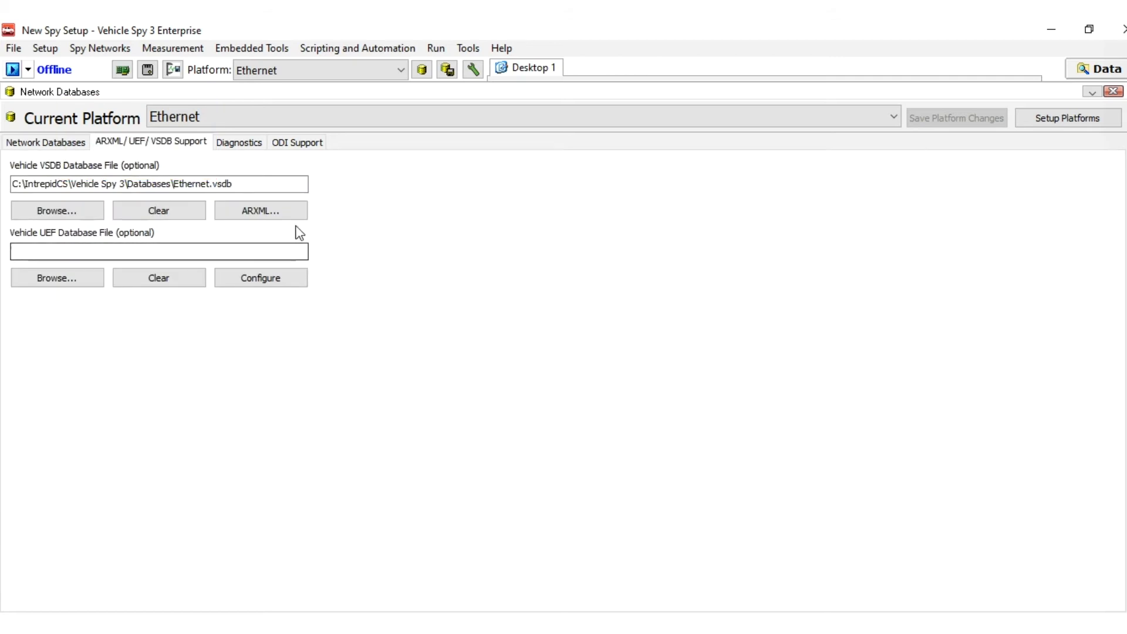
Step: Add FSAE.arxml to the ARXML Import dialog
{"action": "left_click", "coordinate": [260, 210]}
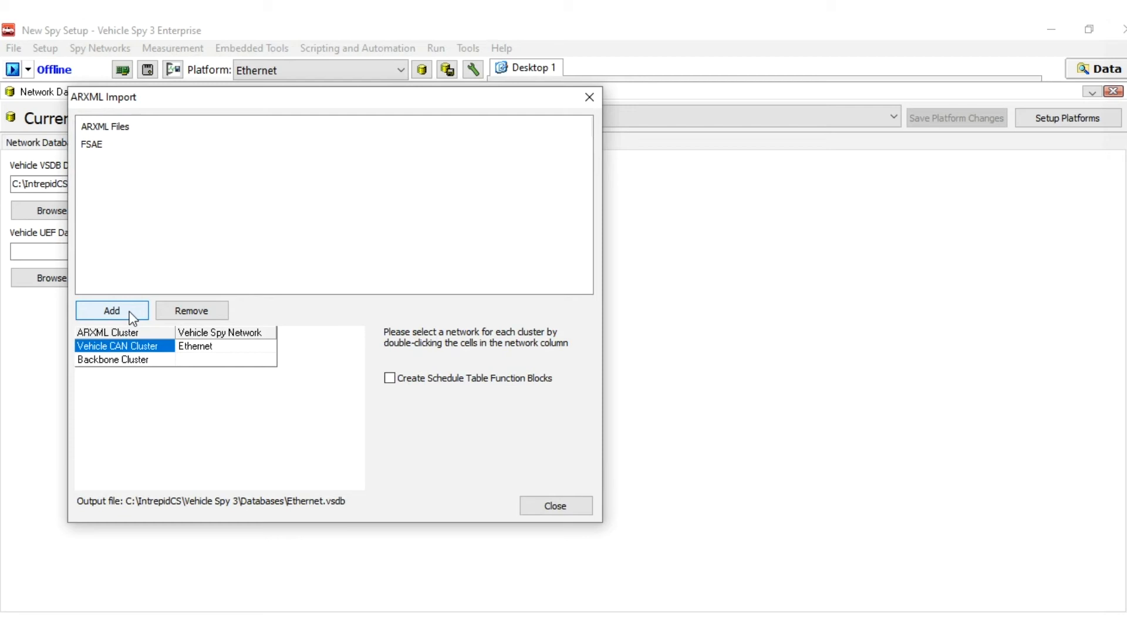
{"action": "left_click", "coordinate": [112, 310]}
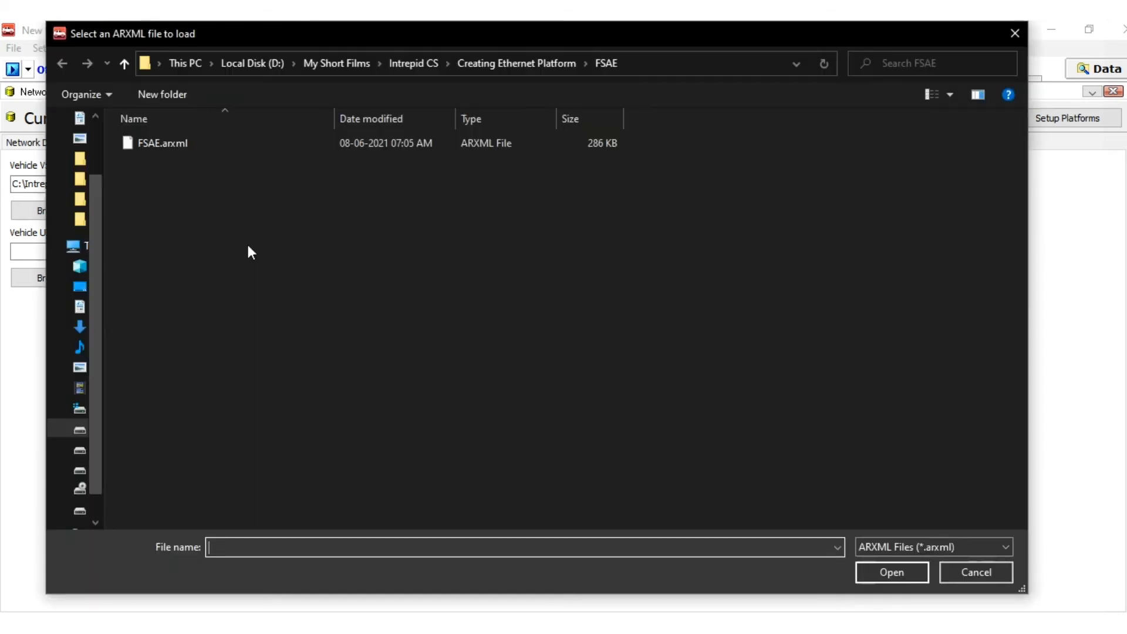
{"action": "left_click", "coordinate": [155, 143]}
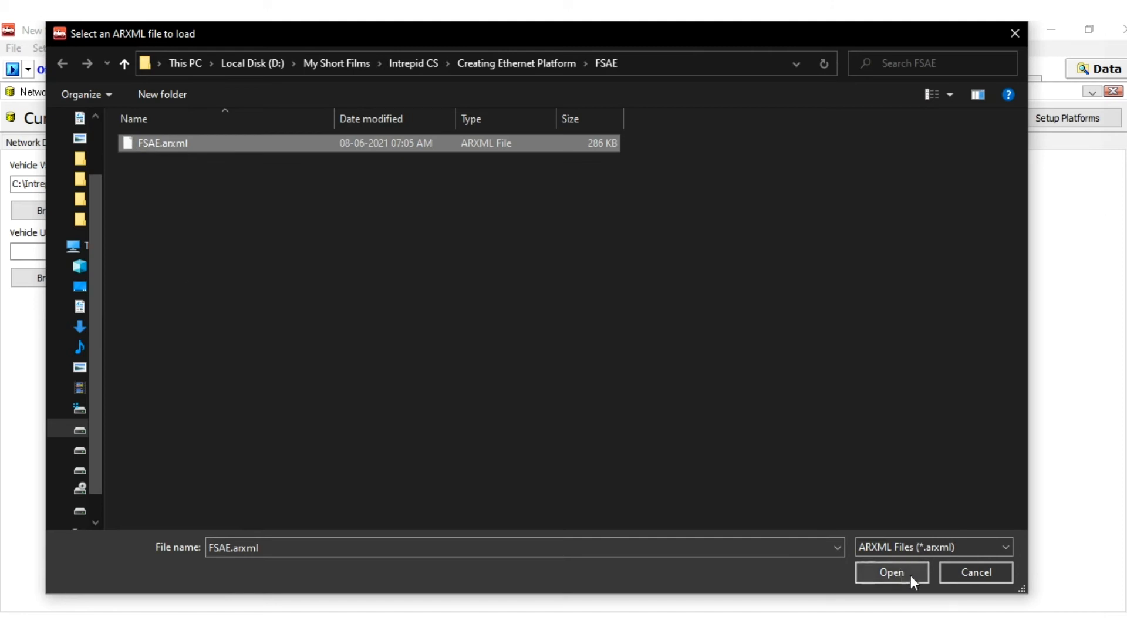
{"action": "left_click", "coordinate": [896, 573]}
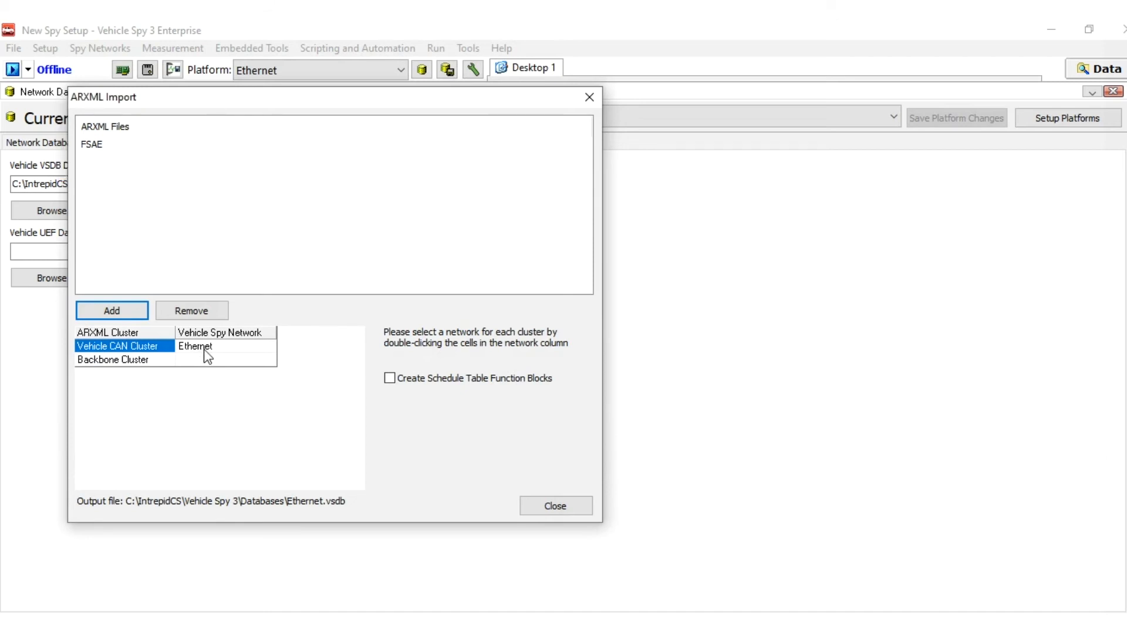
Step: Set Vehicle CAN Cluster's Vehicle Spy Network to Ethernet and close ARXML Import
{"action": "double_click", "coordinate": [199, 346]}
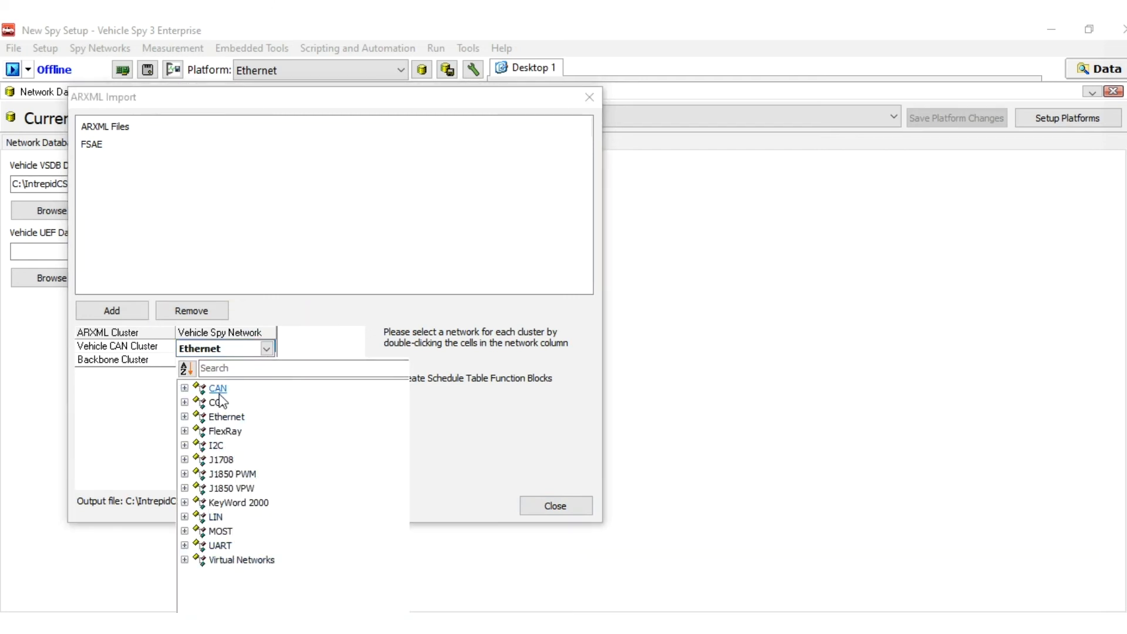
{"action": "left_click", "coordinate": [225, 416]}
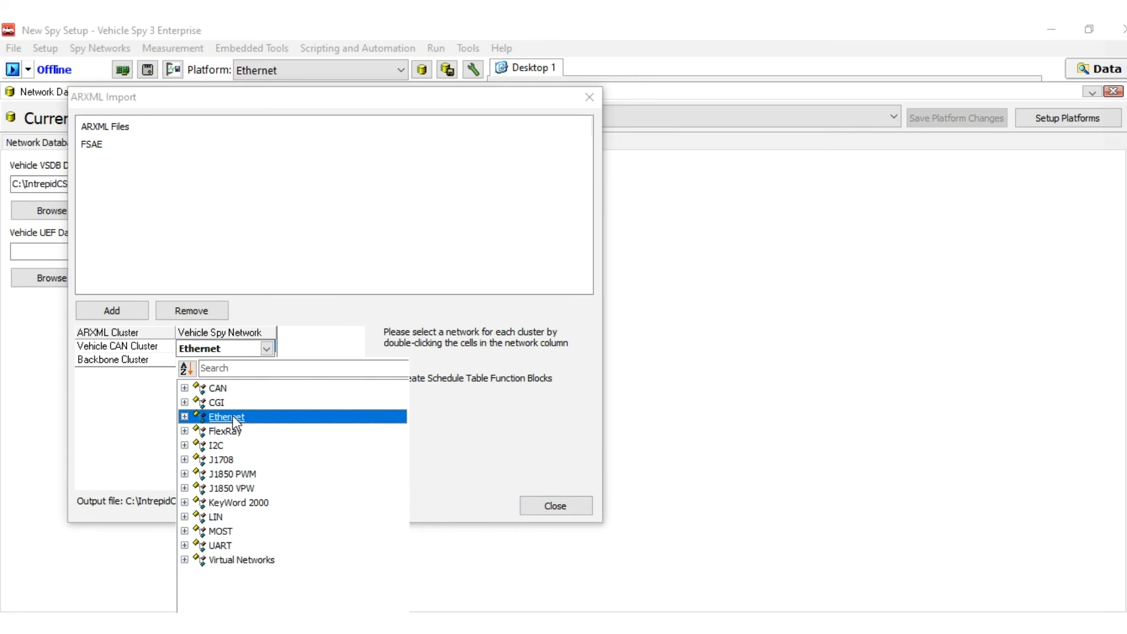
{"action": "left_click", "coordinate": [186, 415]}
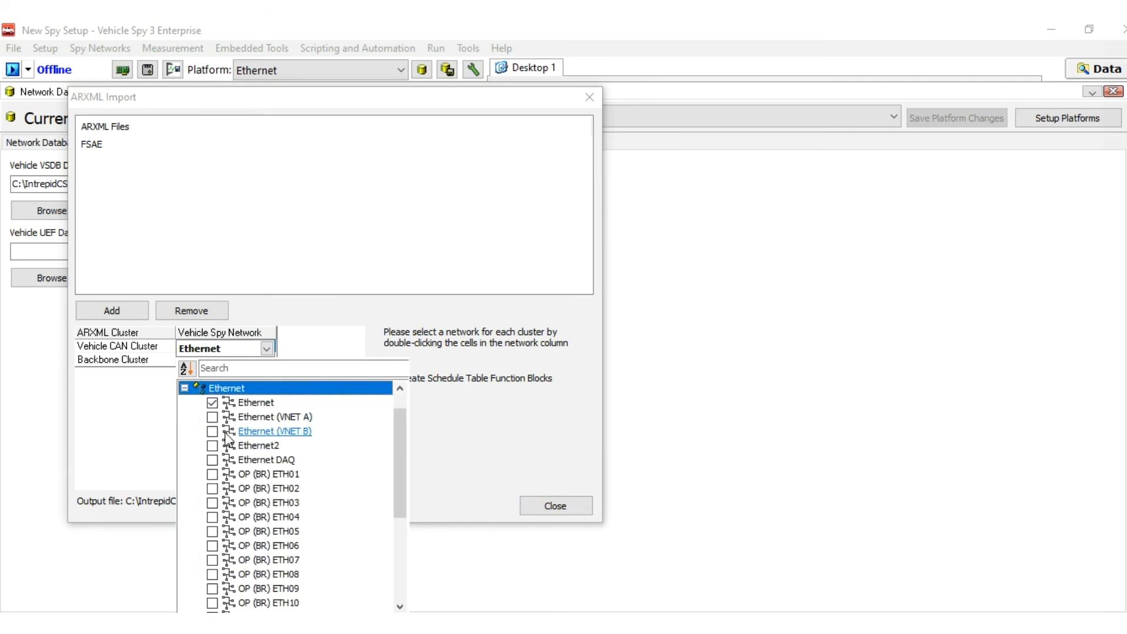
{"action": "left_click", "coordinate": [255, 402]}
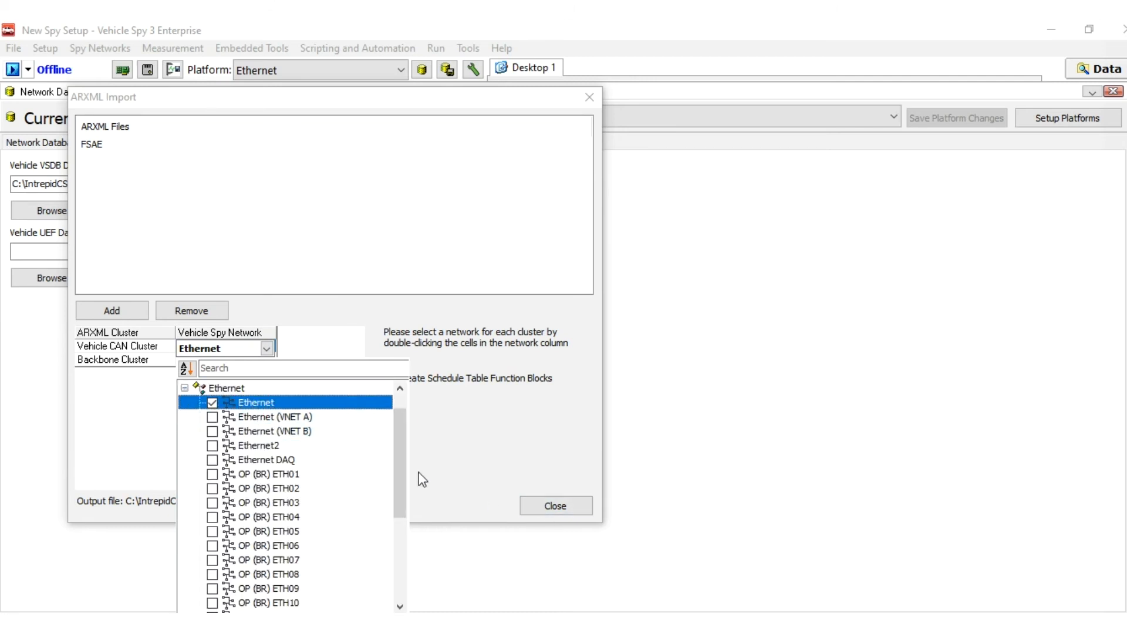
{"action": "left_click", "coordinate": [256, 402]}
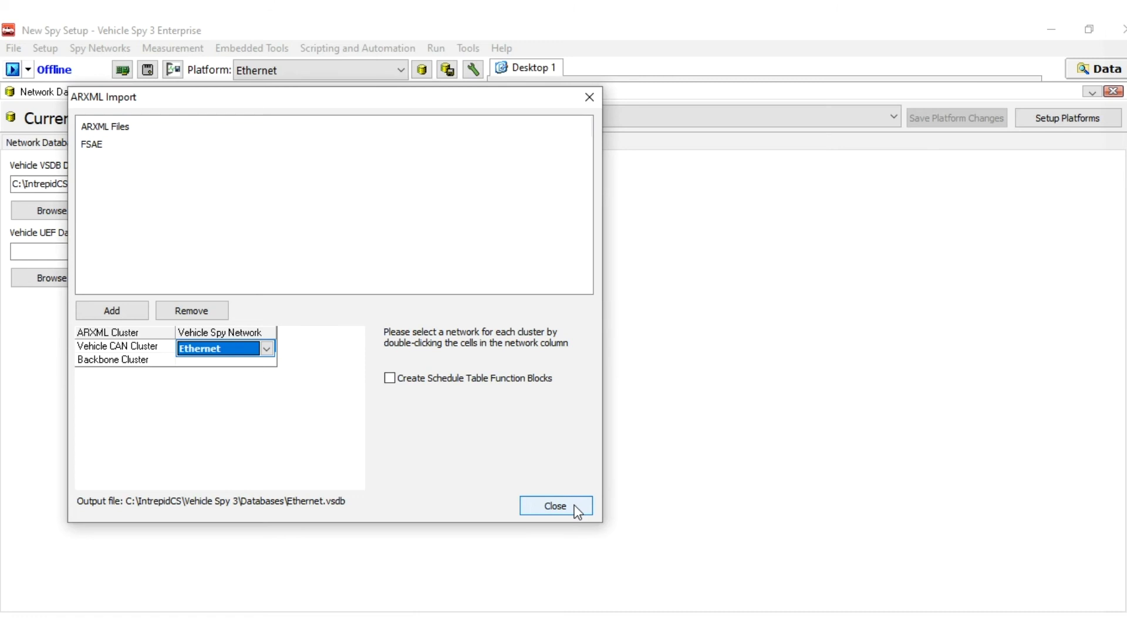
{"action": "left_click", "coordinate": [561, 506]}
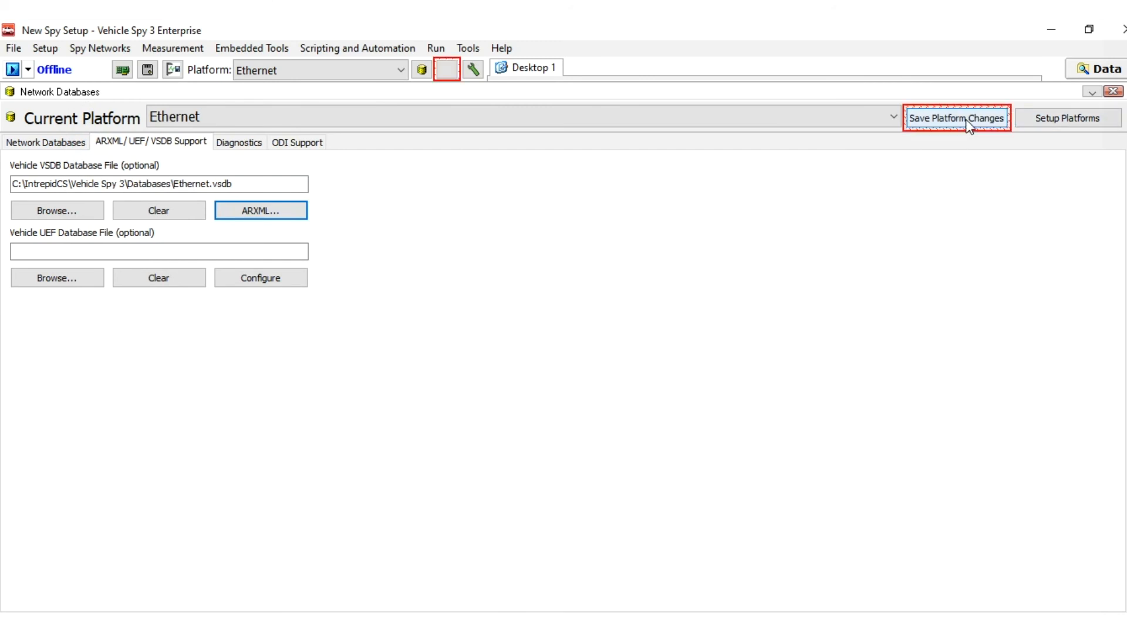
Step: Save and confirm the Ethernet platform's database changes
{"action": "left_click", "coordinate": [958, 118]}
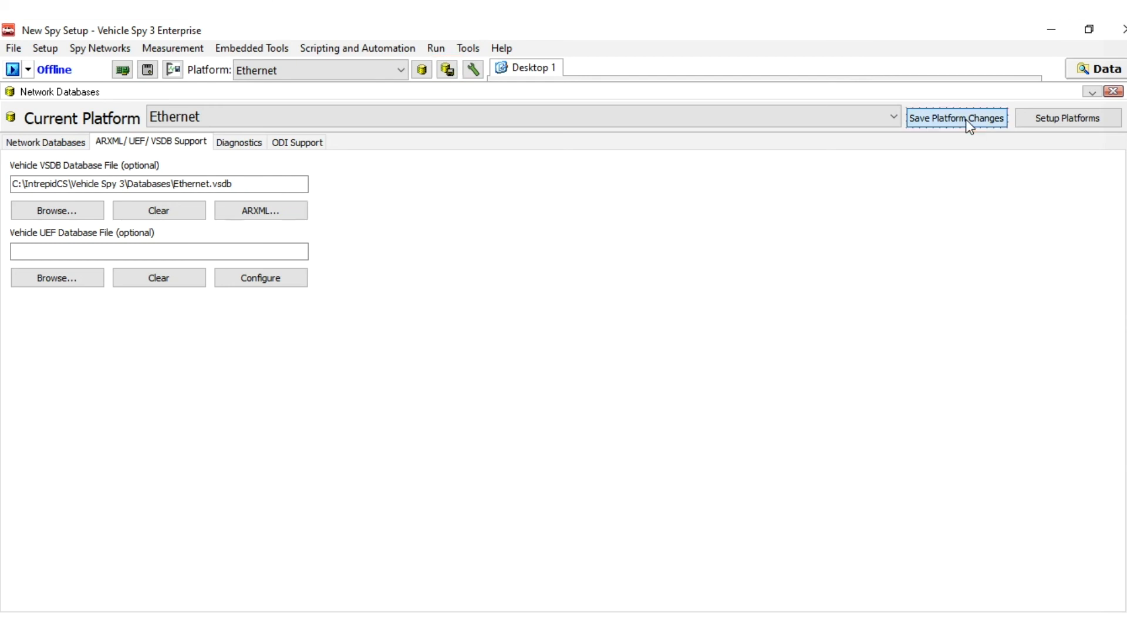
{"action": "left_click", "coordinate": [957, 118]}
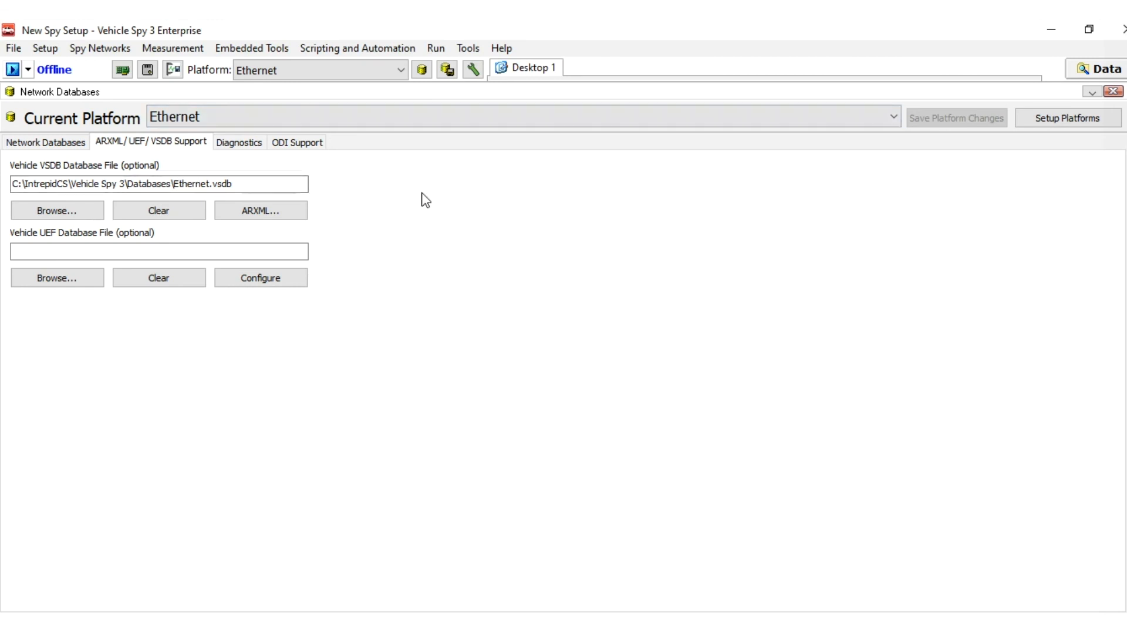
{"action": "left_click", "coordinate": [100, 49]}
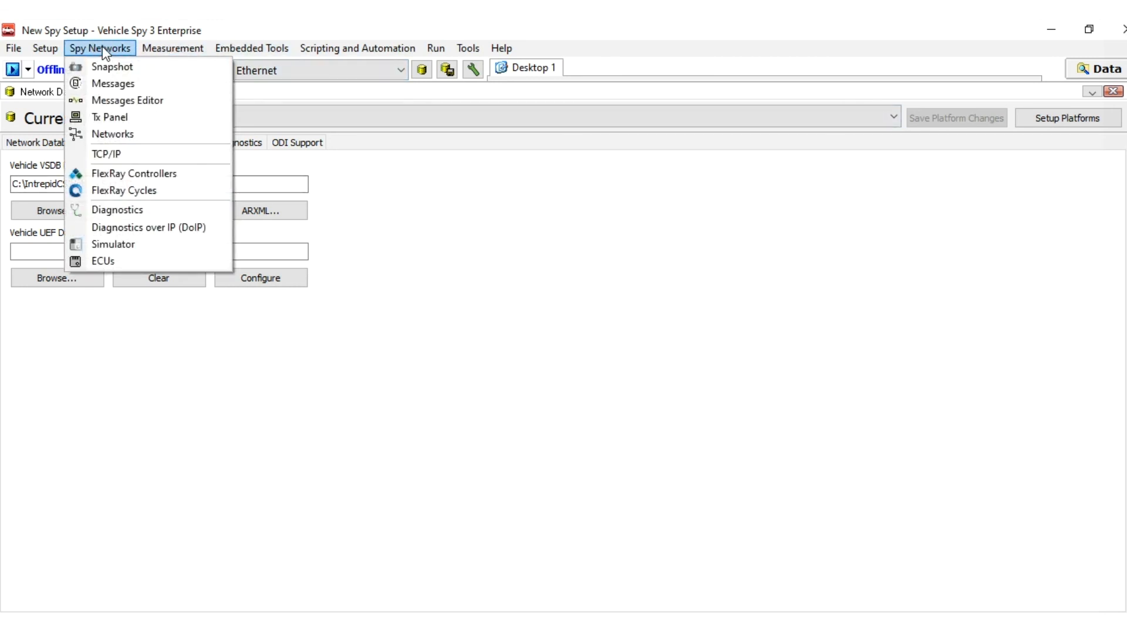
Step: Open the Messages Editor with its 'on Network' filter set to Ethernet
{"action": "left_click", "coordinate": [127, 100]}
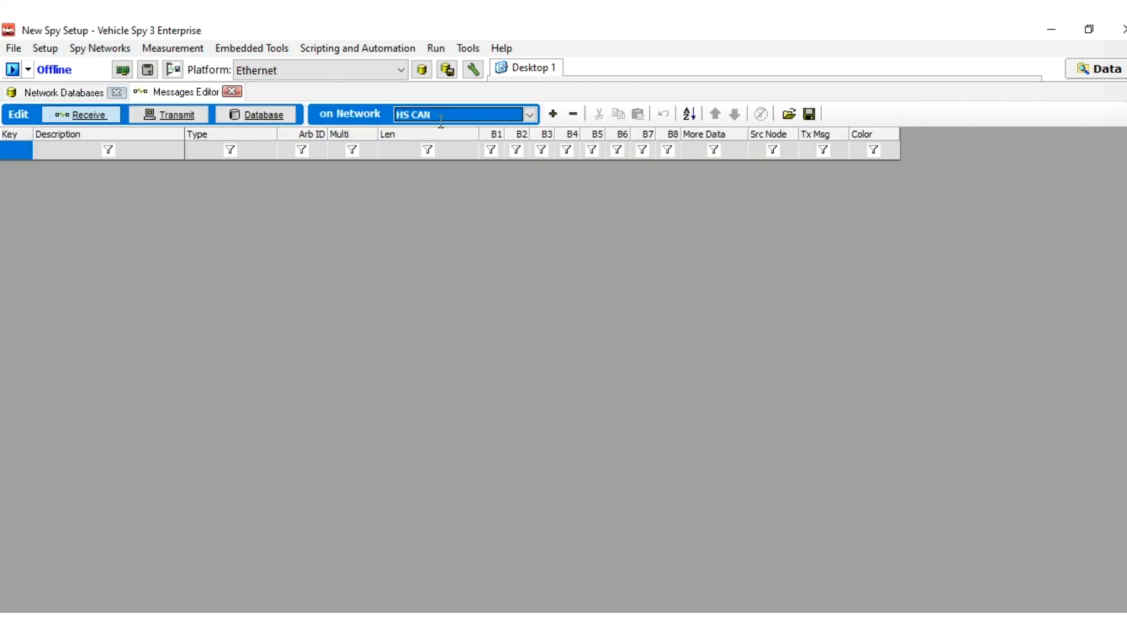
{"action": "left_click", "coordinate": [530, 113]}
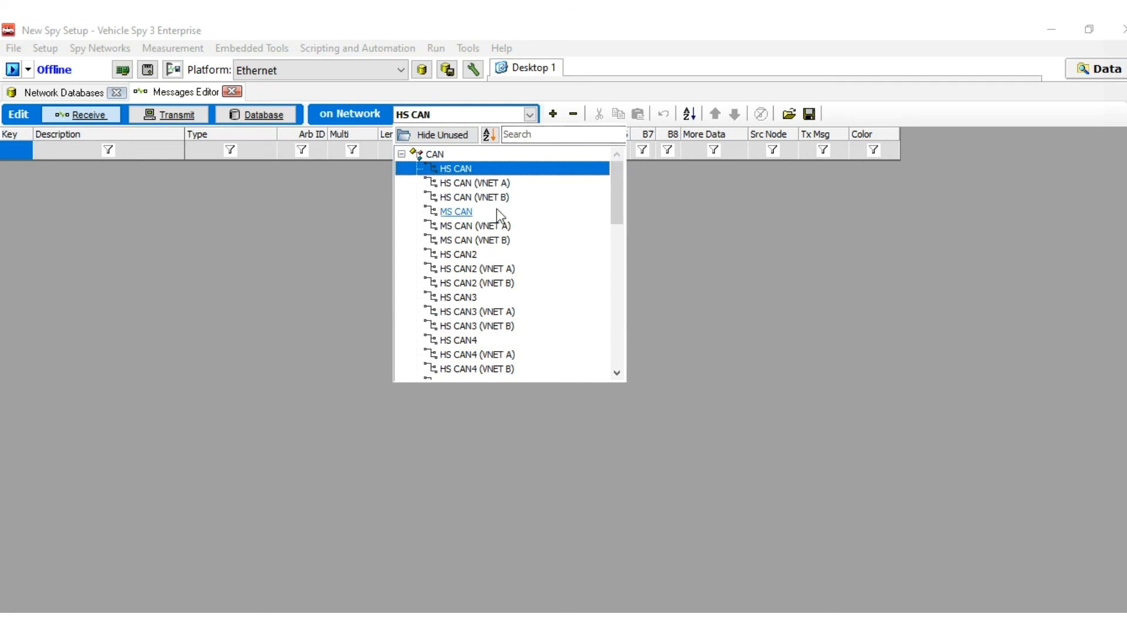
{"action": "scroll", "scroll_direction": "down", "scroll_amount": 3}
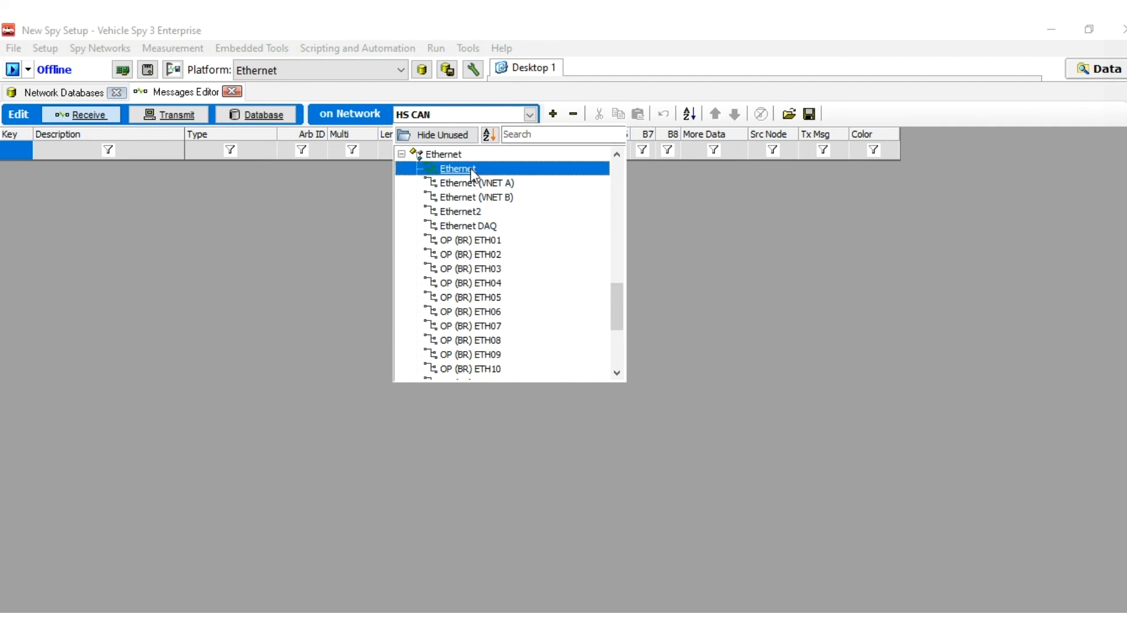
{"action": "left_click", "coordinate": [456, 169]}
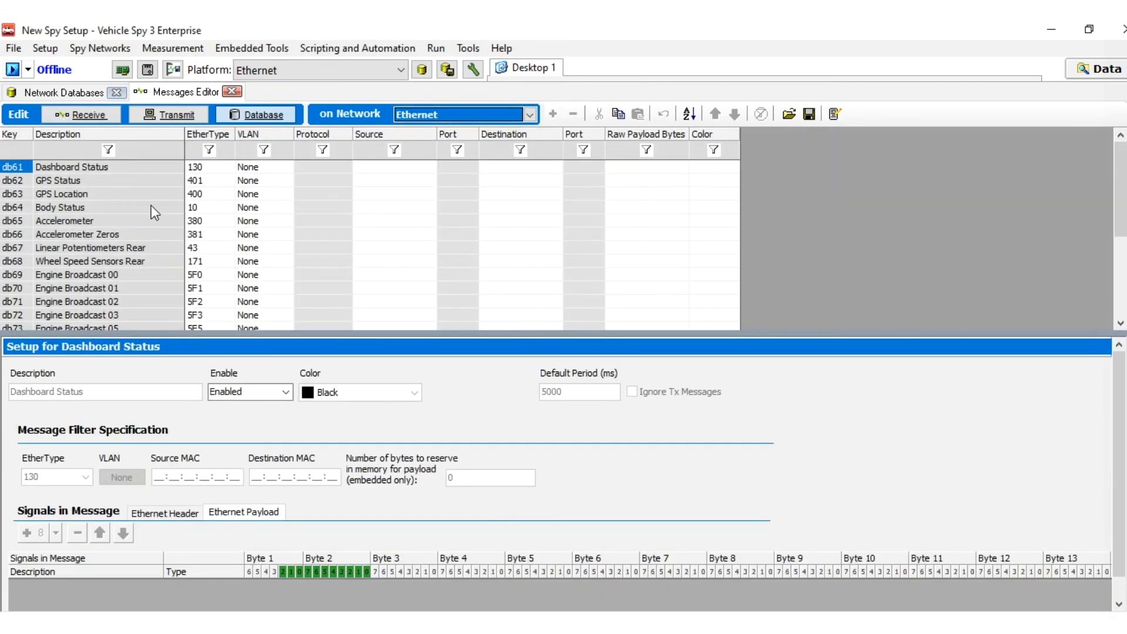
{"action": "scroll", "scroll_direction": "down", "scroll_amount": 3}
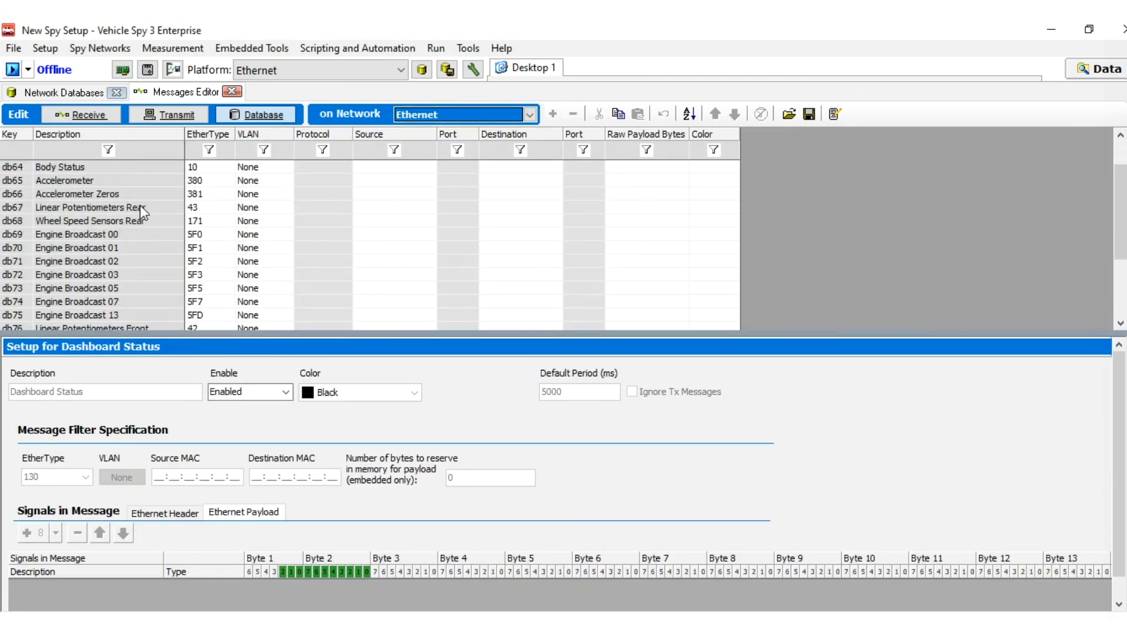
{"action": "scroll", "scroll_direction": "down", "scroll_amount": 3}
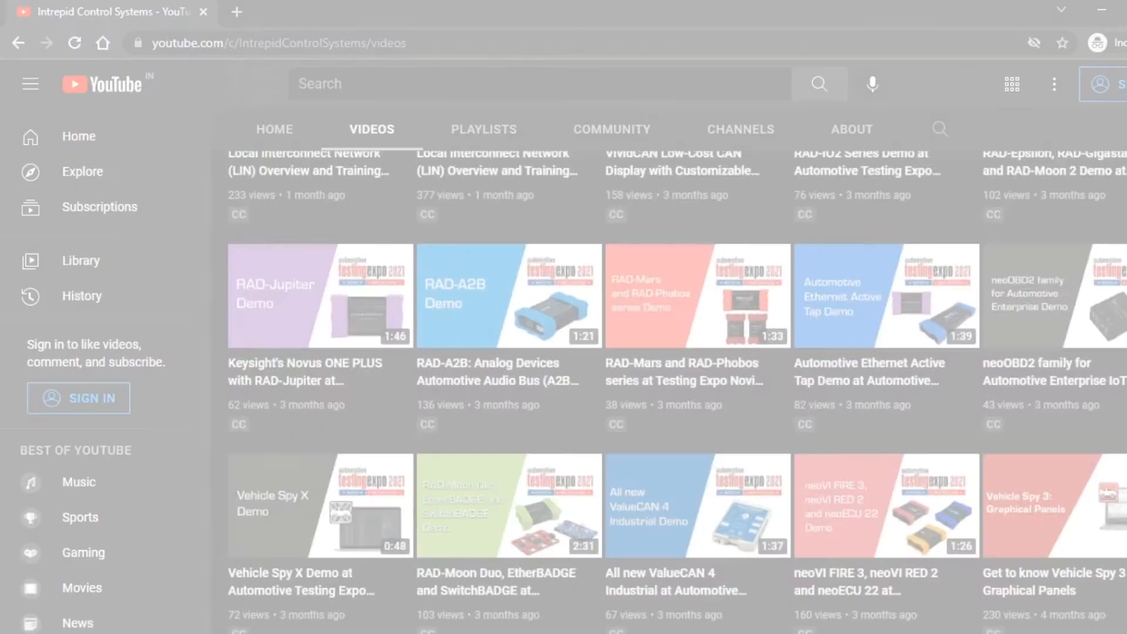
{"action": "scroll", "scroll_direction": "down", "scroll_amount": 3}
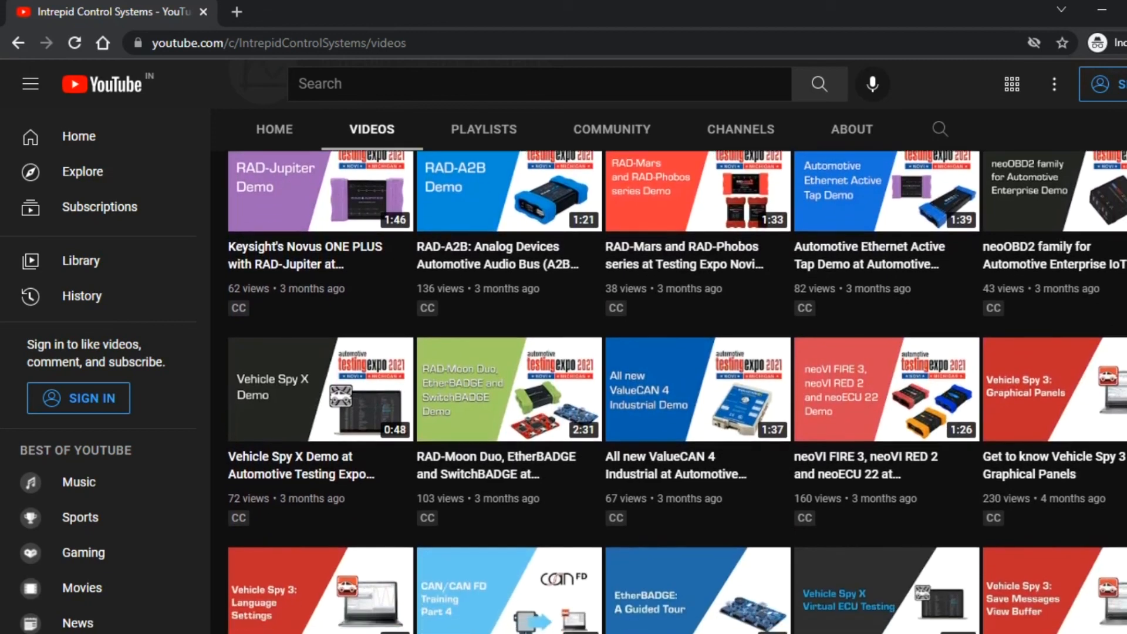
{"action": "scroll", "scroll_direction": "down", "scroll_amount": 3}
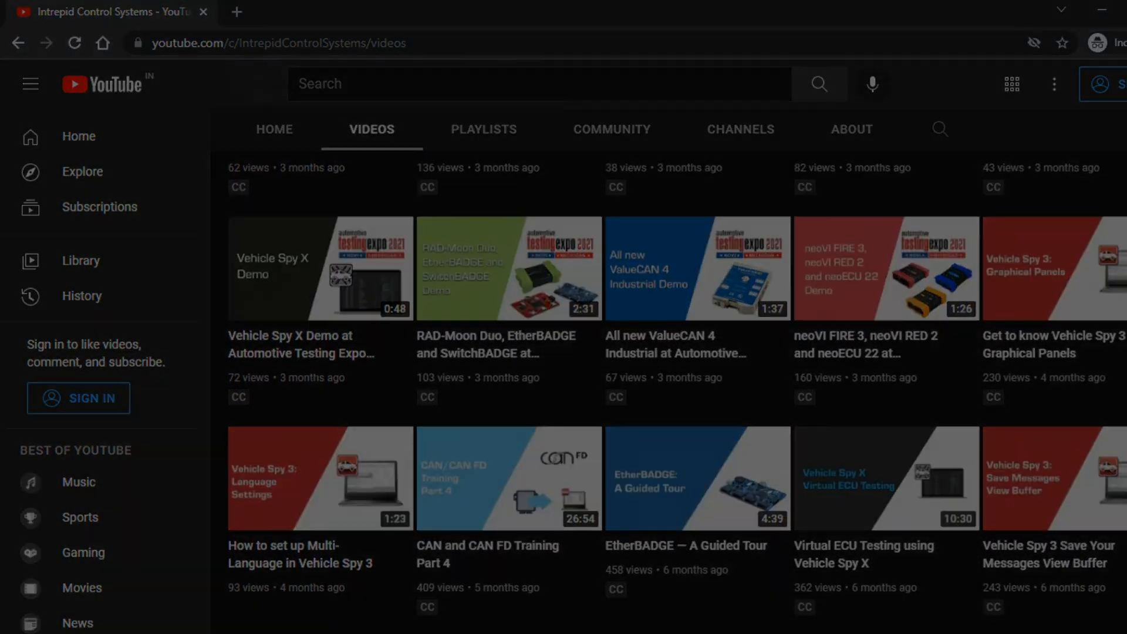